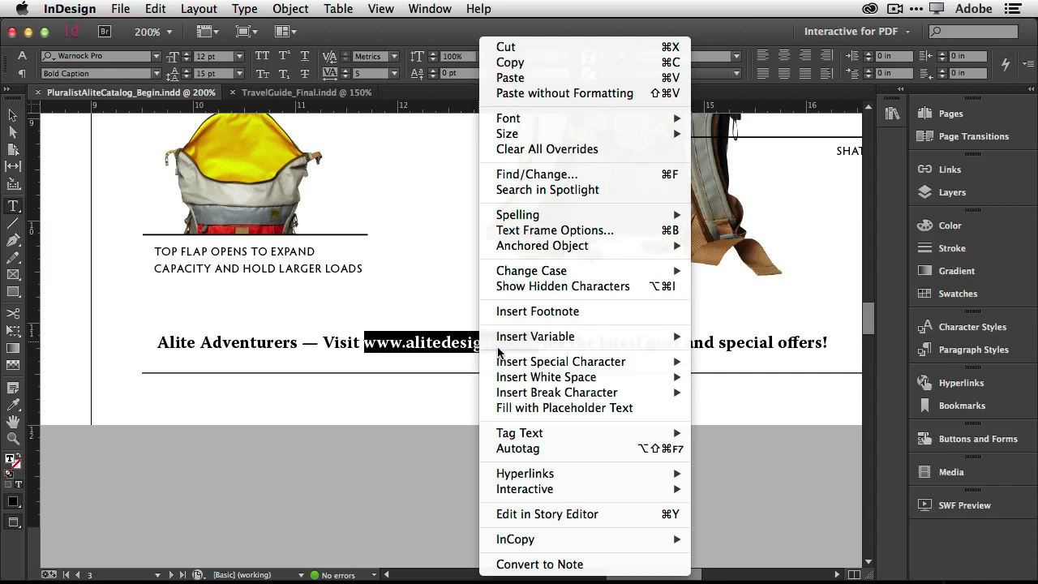
mouse_move(525, 474)
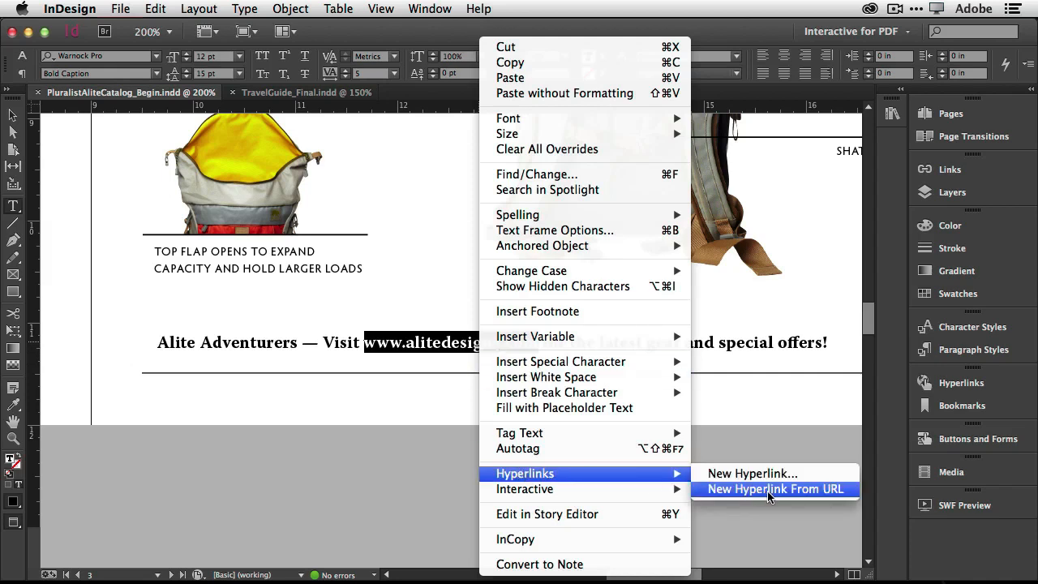
mouse_move(752, 473)
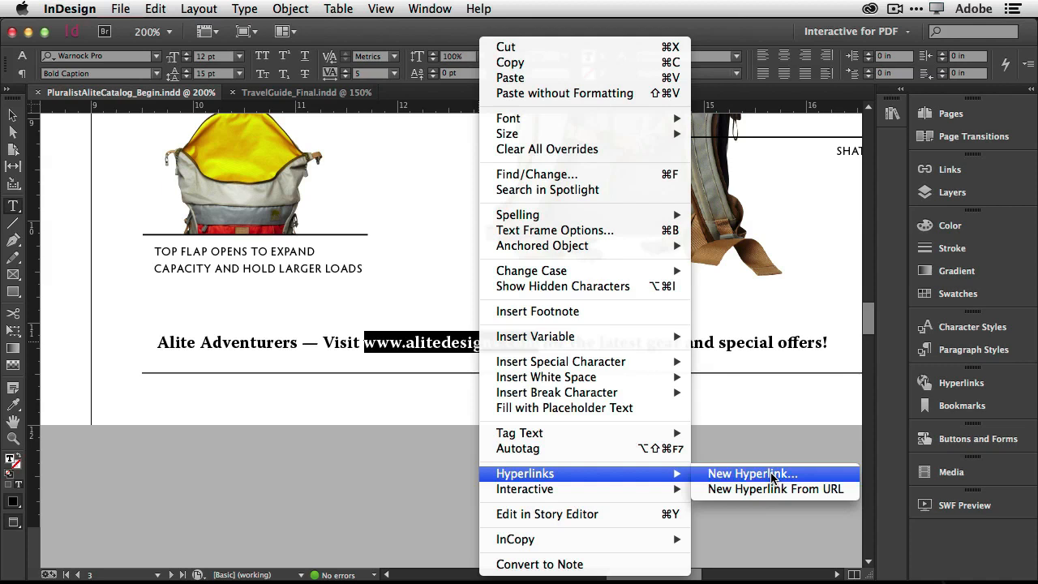
mouse_move(775, 488)
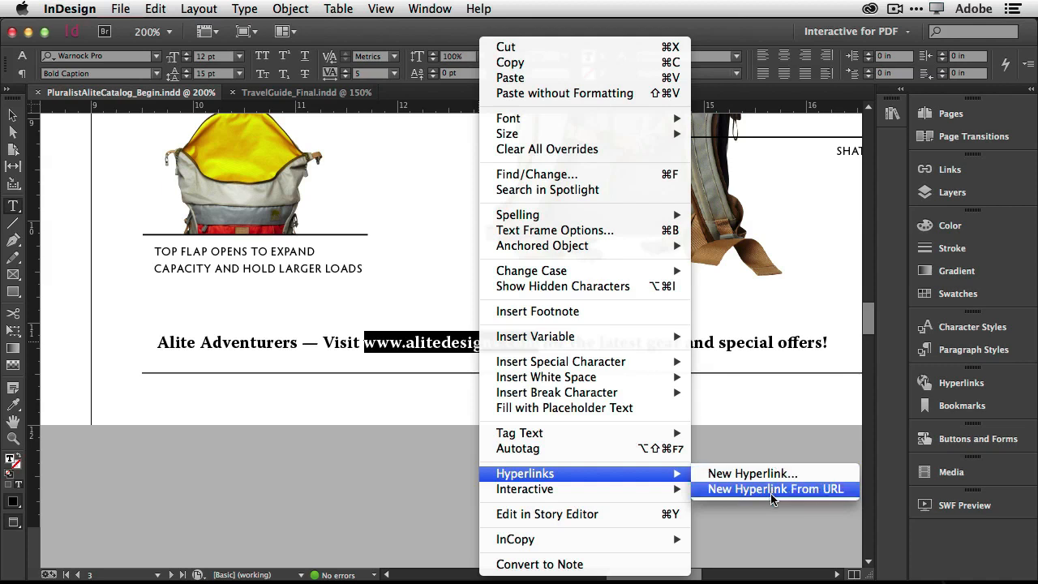
click(775, 488)
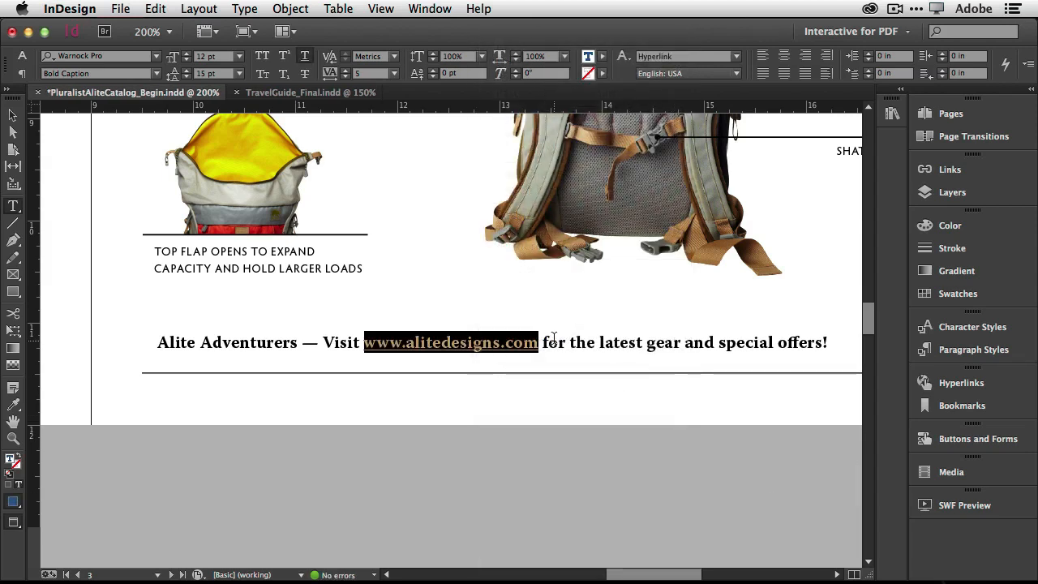
click(626, 397)
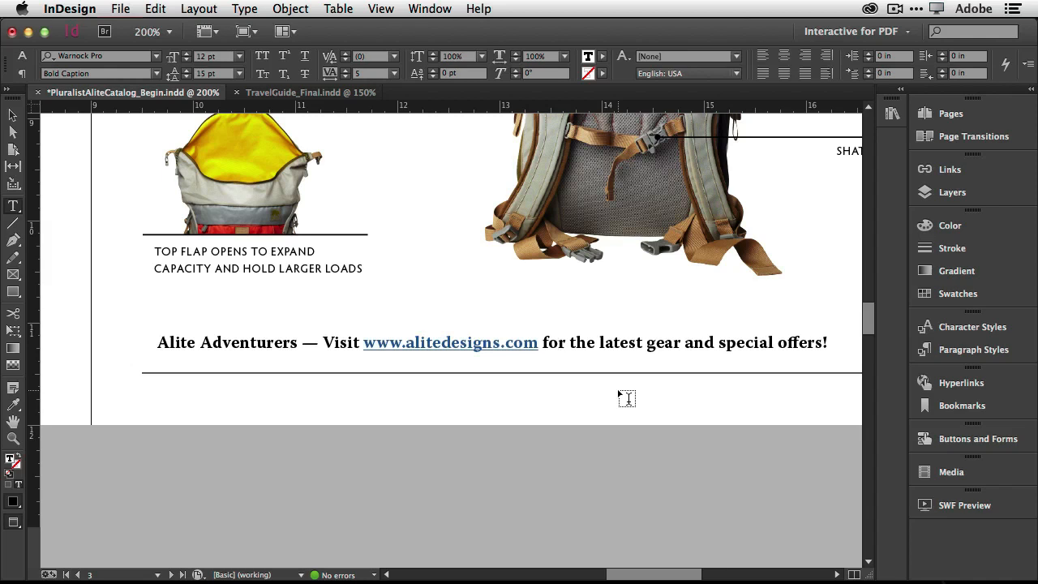
click(545, 342)
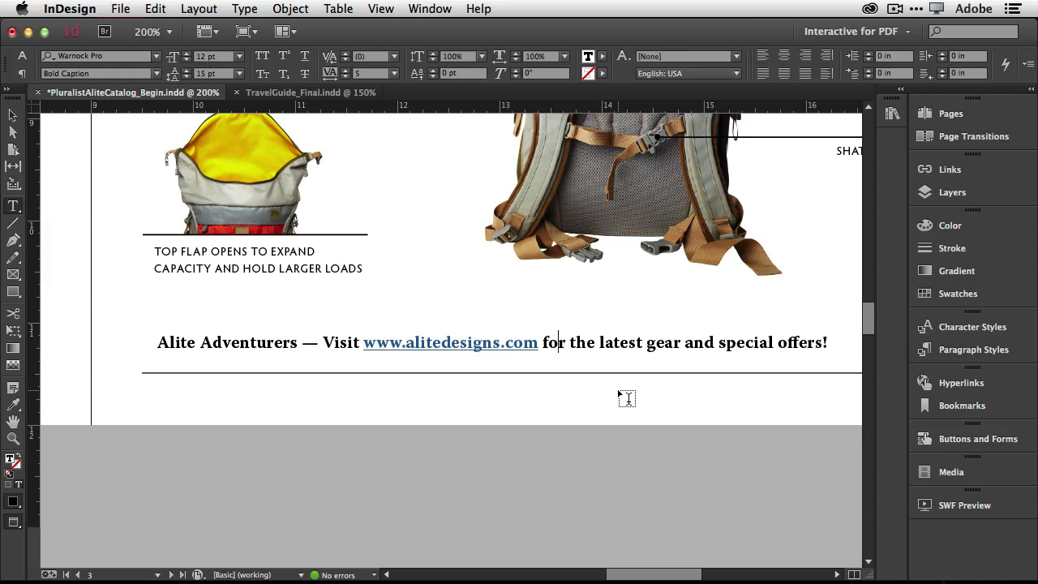
mouse_move(971, 325)
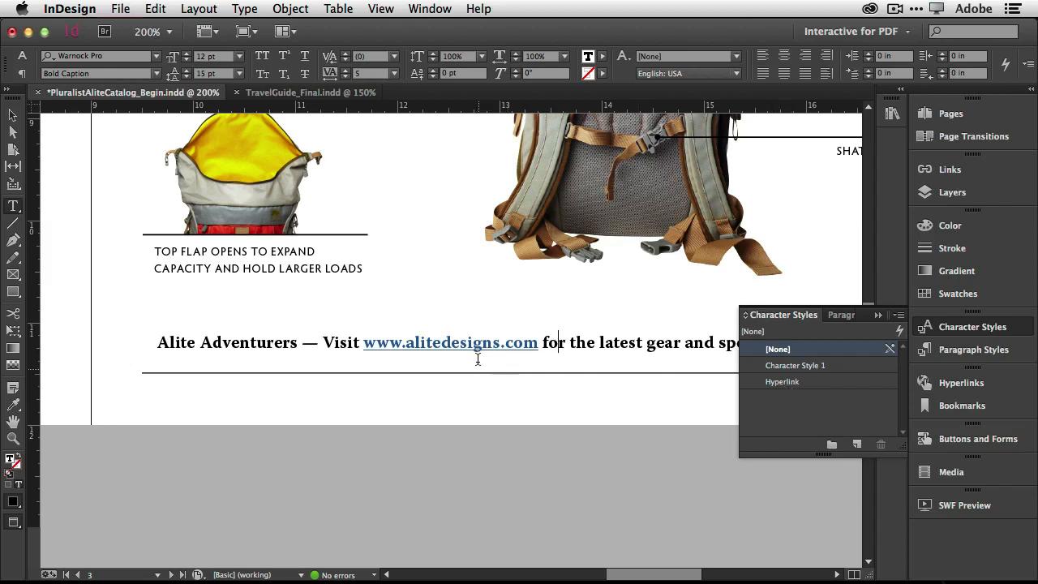
mouse_move(440, 354)
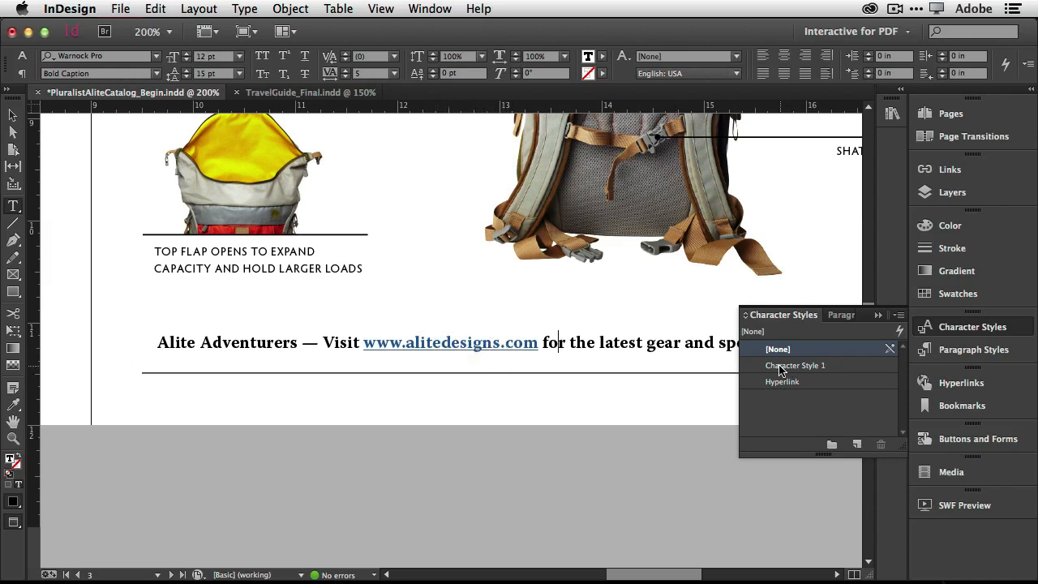
mouse_move(784, 396)
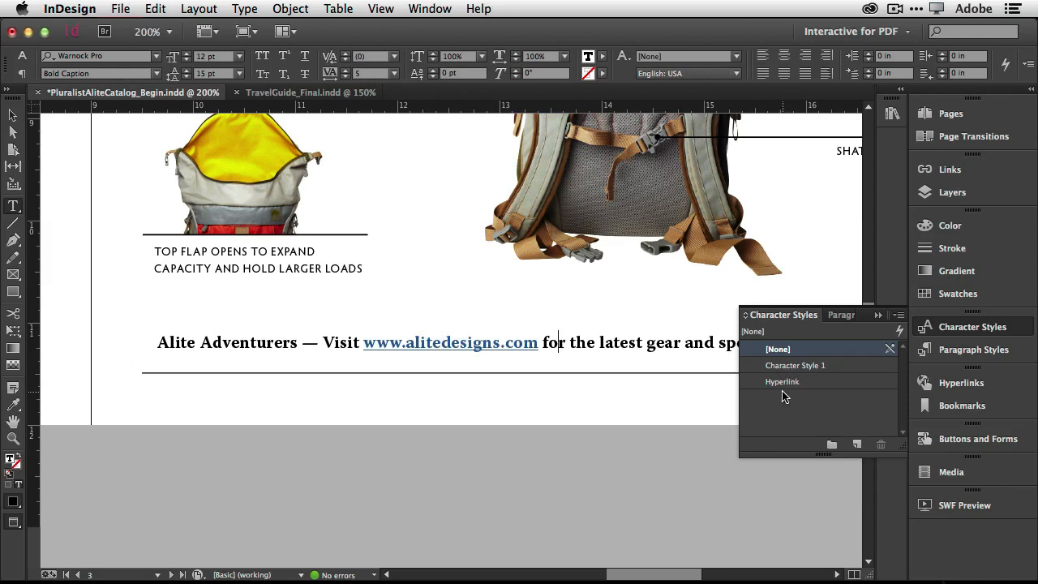
mouse_move(393, 222)
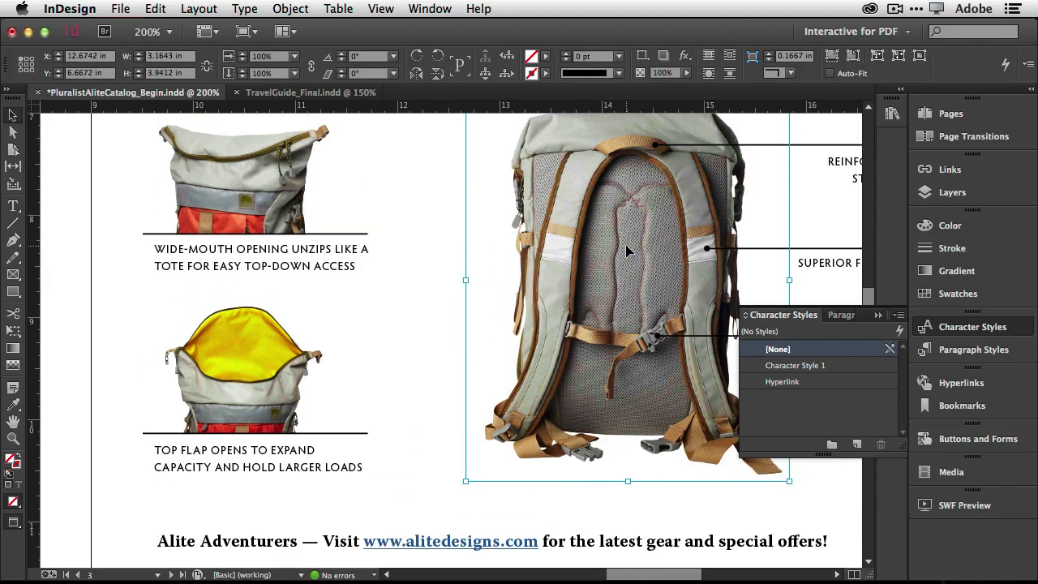
right_click(626, 240)
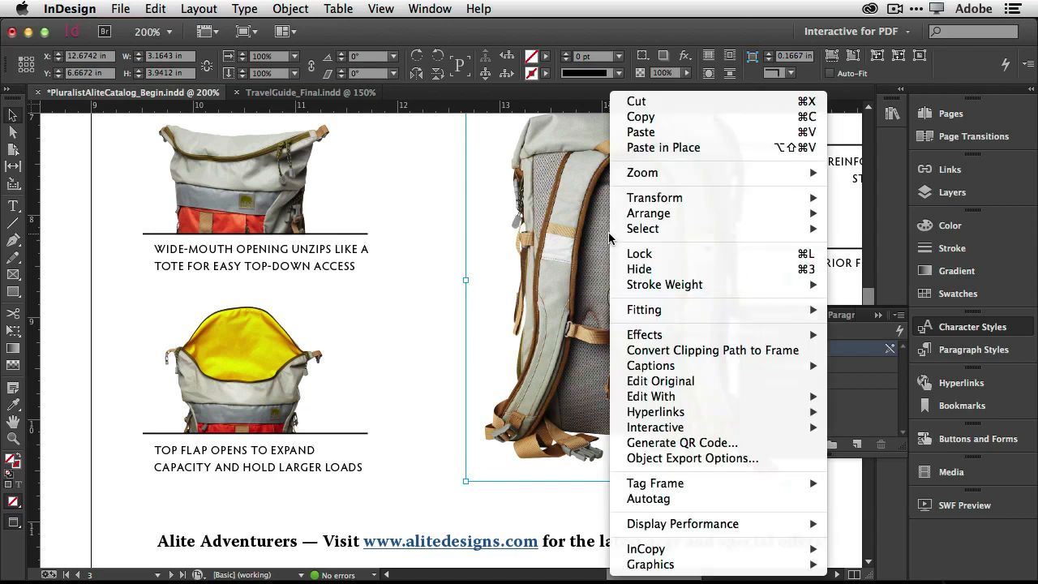
mouse_move(655, 412)
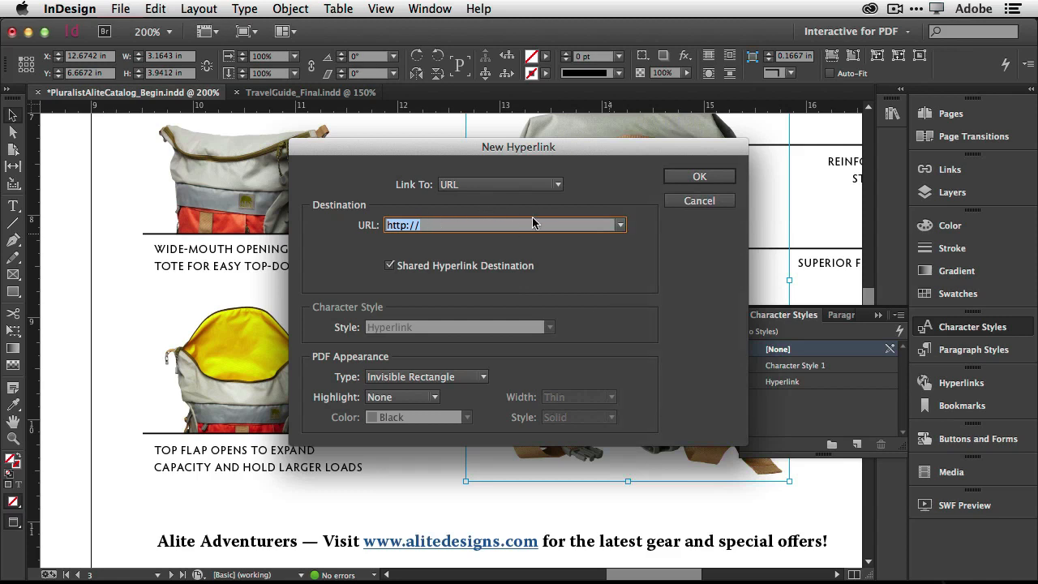
mouse_move(577, 247)
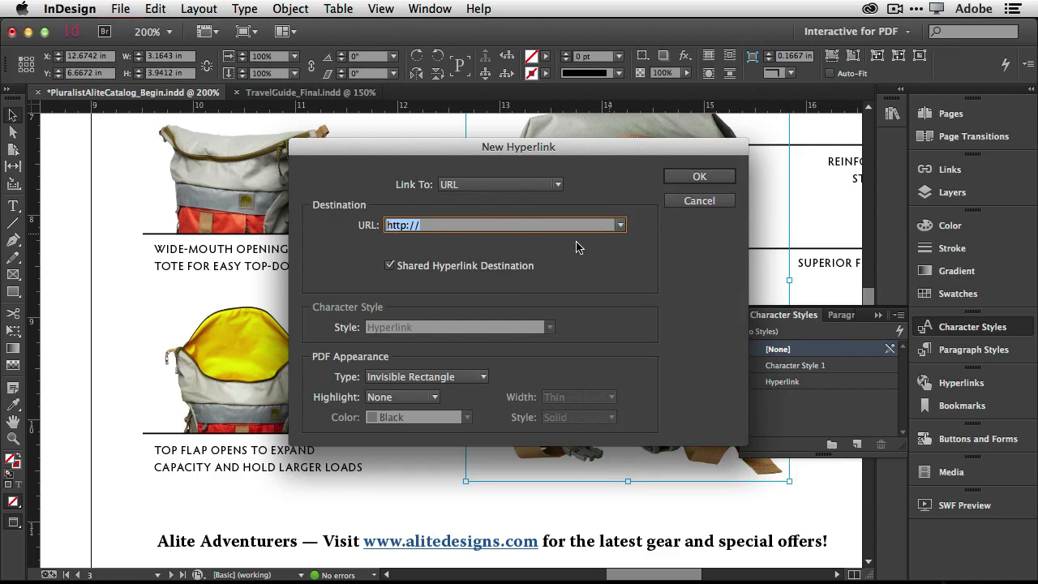
click(620, 223)
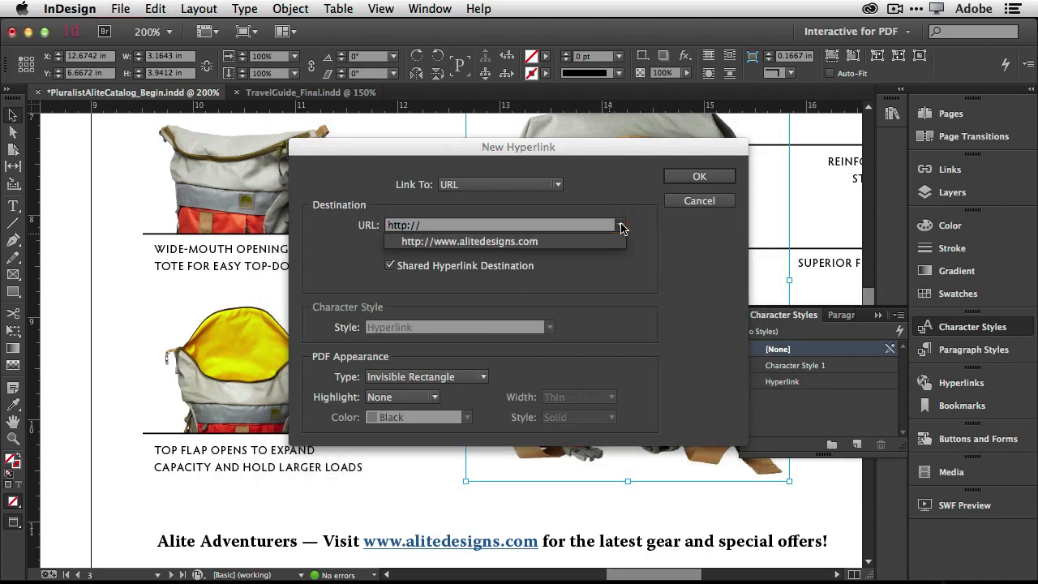
click(468, 240)
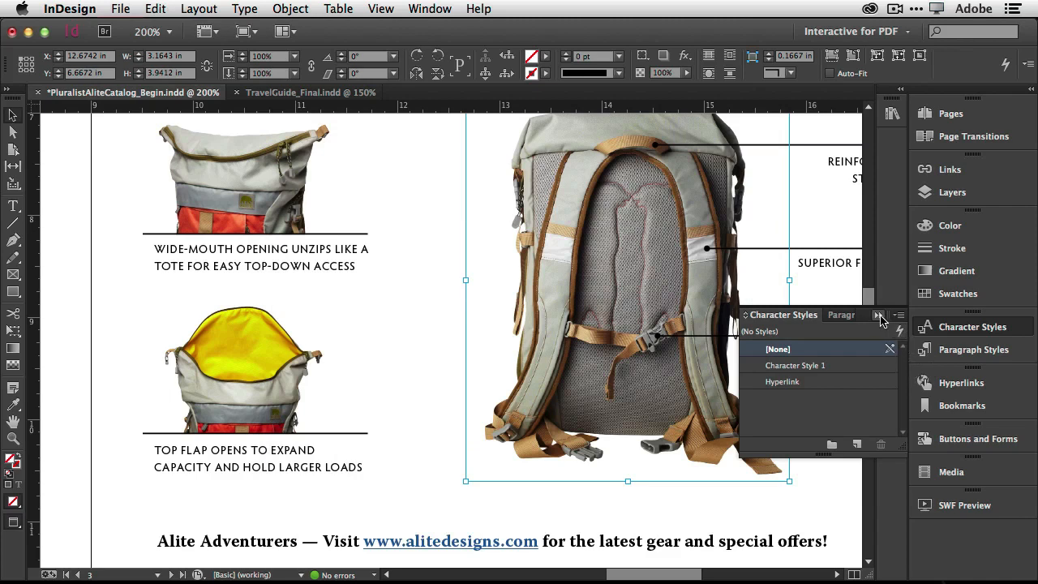
click(960, 383)
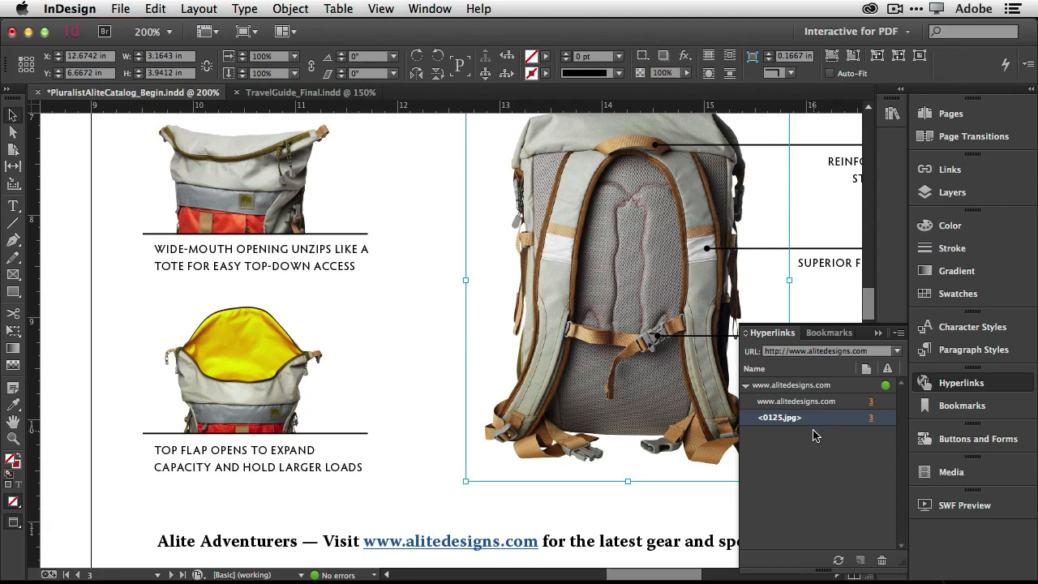
mouse_move(815, 409)
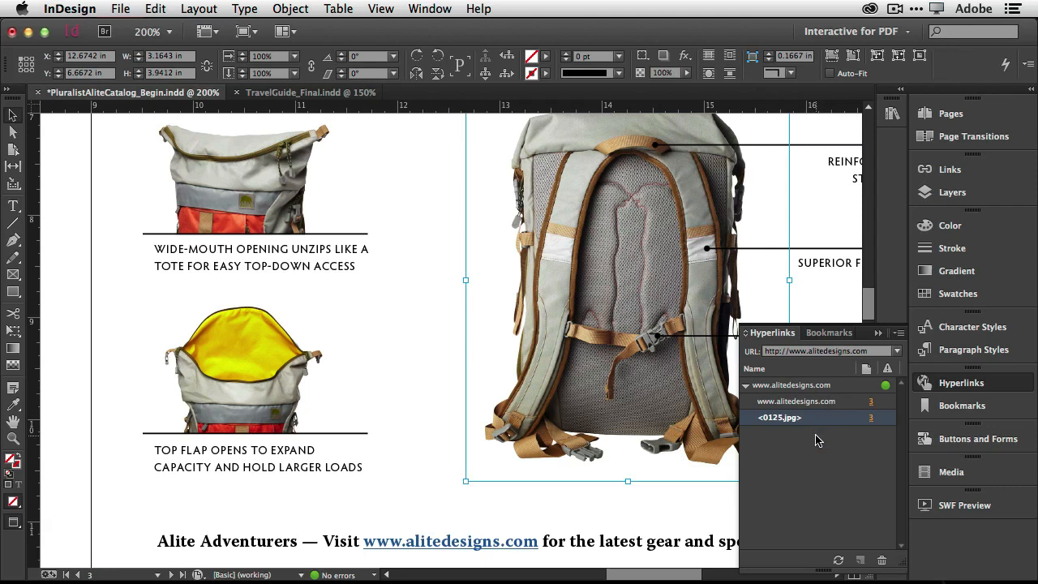
mouse_move(879, 394)
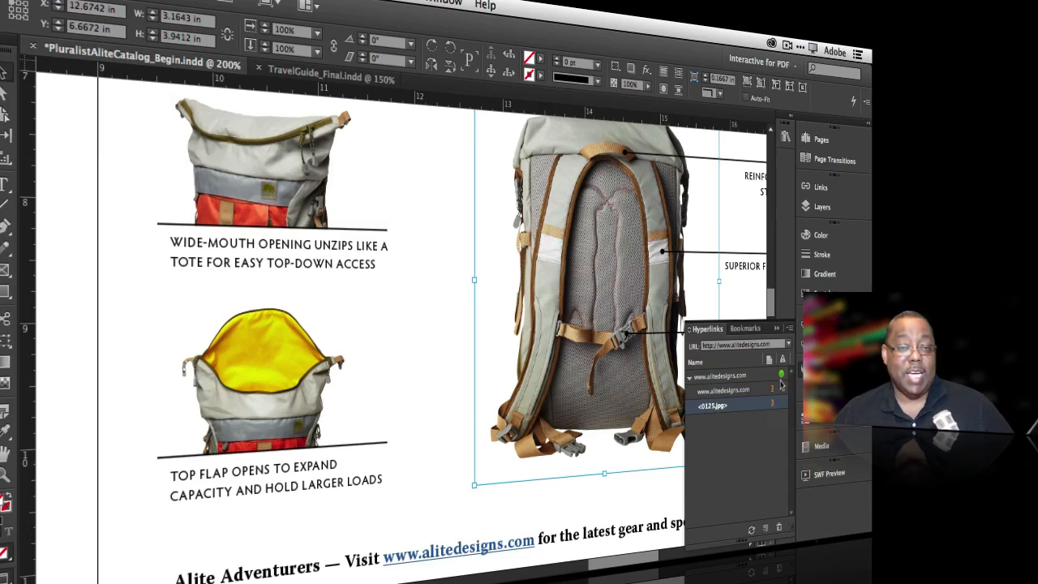
mouse_move(776, 382)
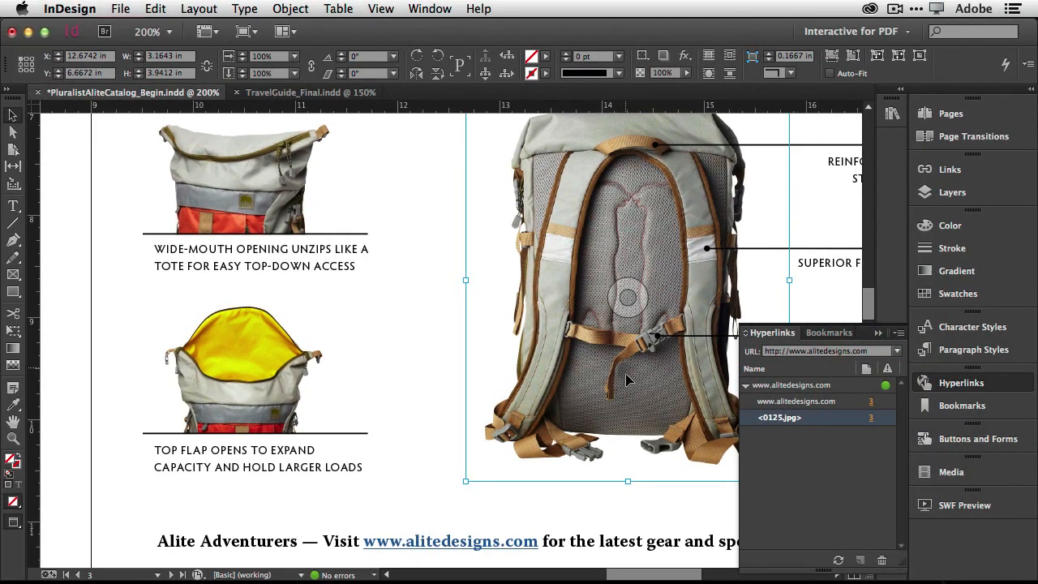
double_click(795, 401)
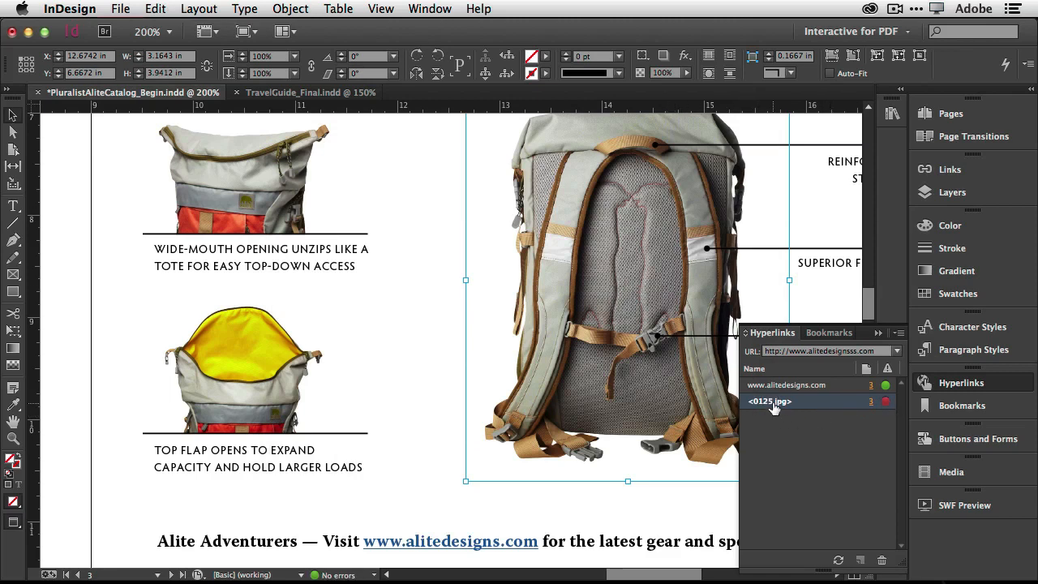
mouse_move(740, 434)
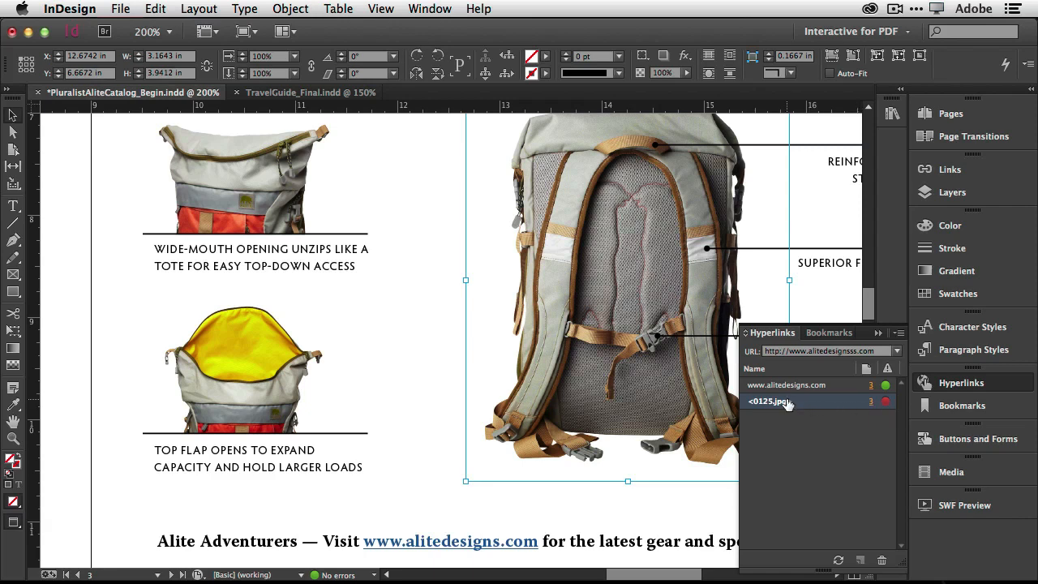
double_click(785, 402)
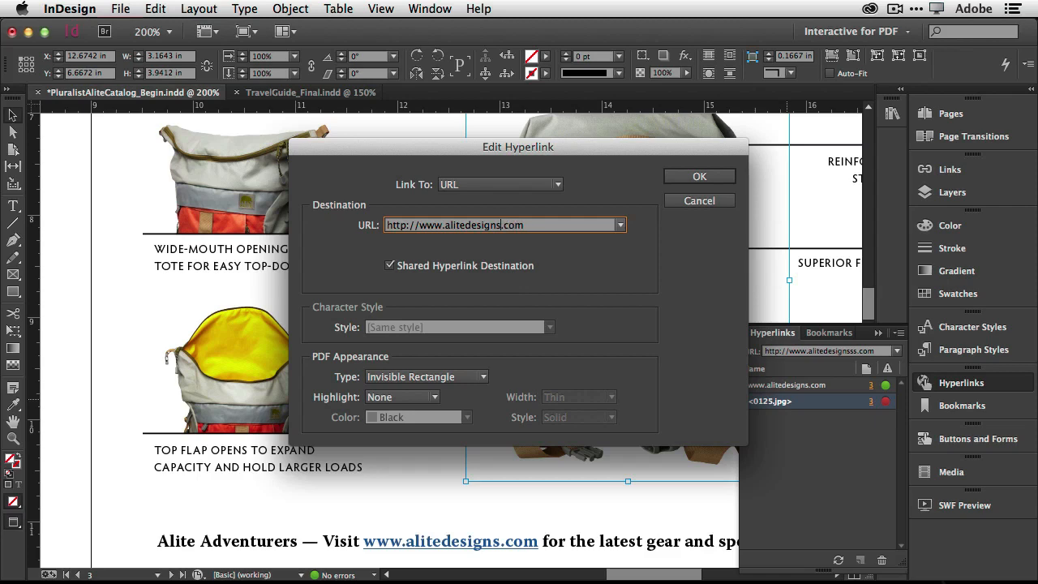
click(697, 175)
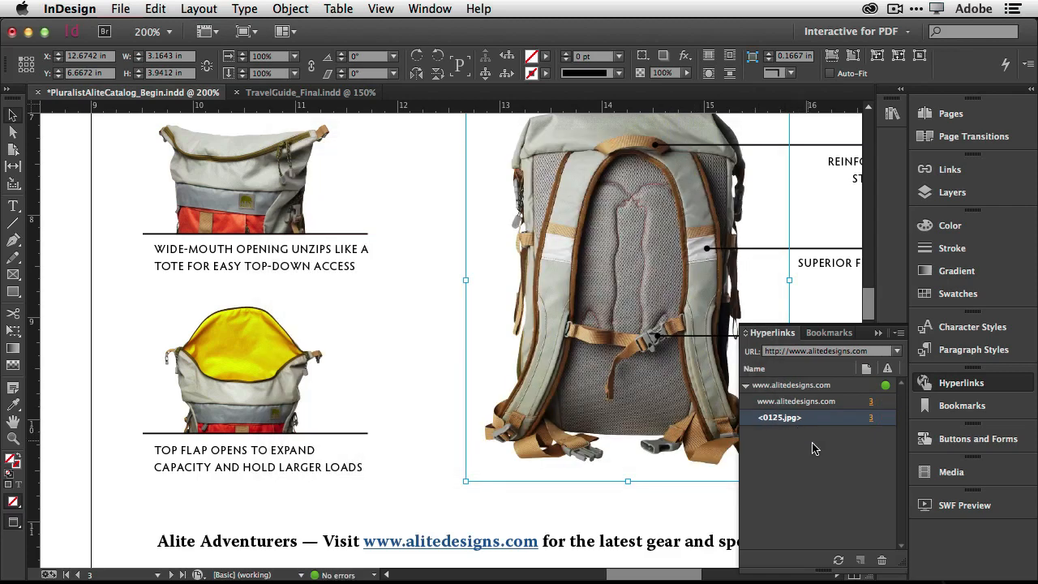
mouse_move(802, 490)
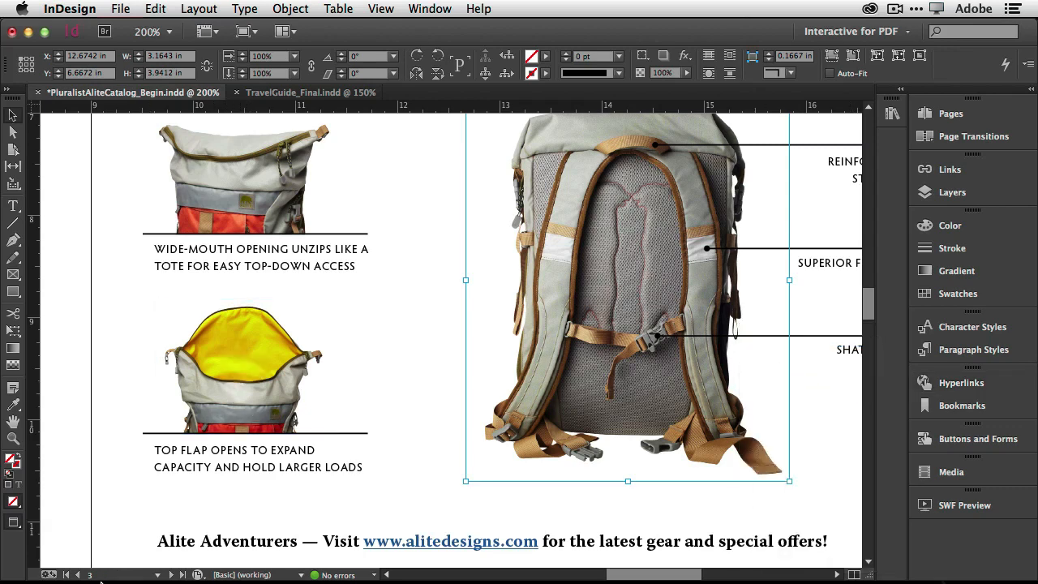
mouse_move(33, 568)
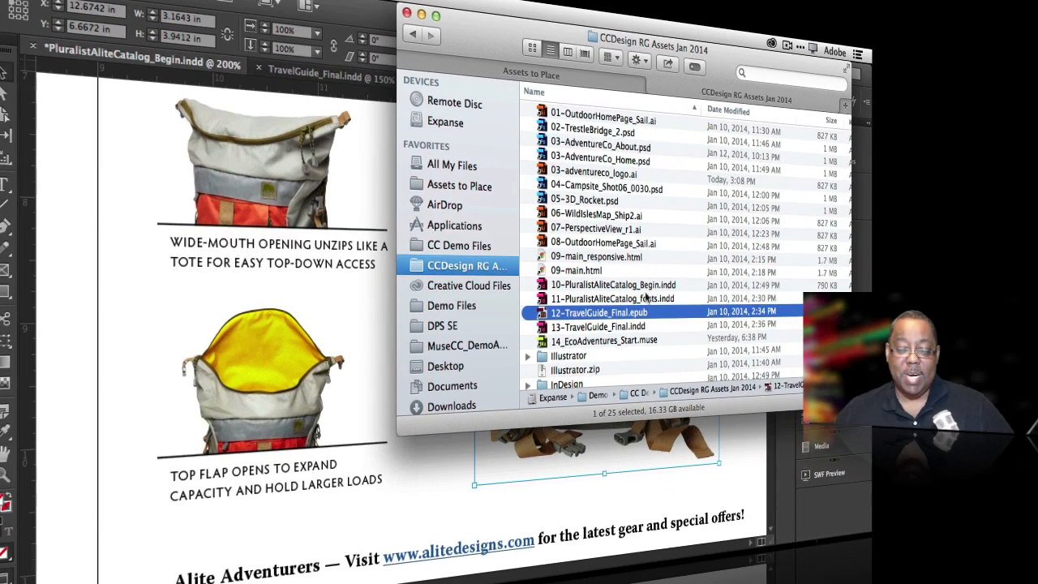
Launch 11-PluralistAliteCatalog_fonts.indd from Finder, raising the modified-links warning.
click(613, 299)
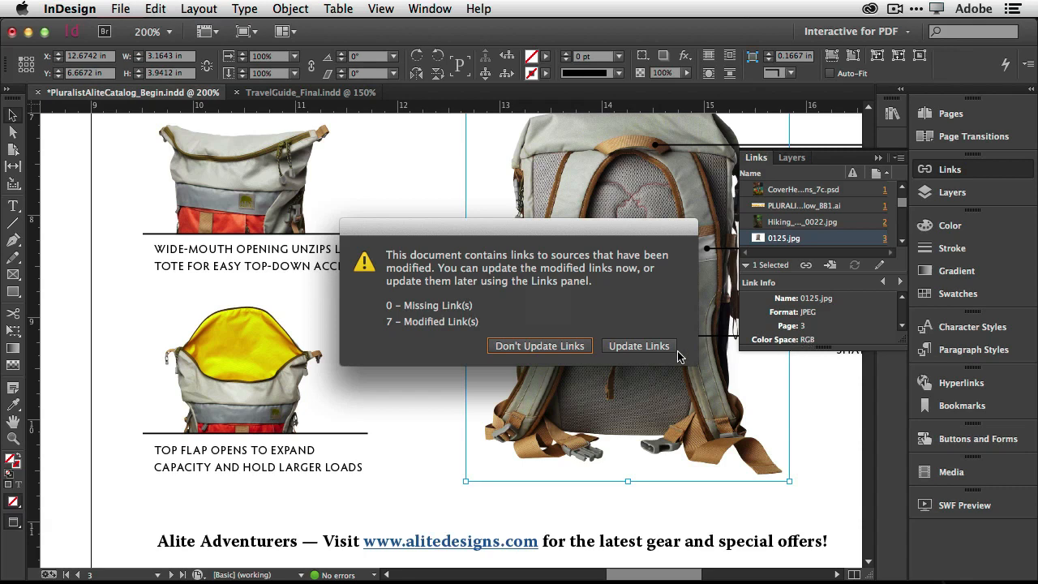
Update the seven modified links, sync Museo Slab 300 from Typekit, and begin editing the beach-photo caption.
click(639, 346)
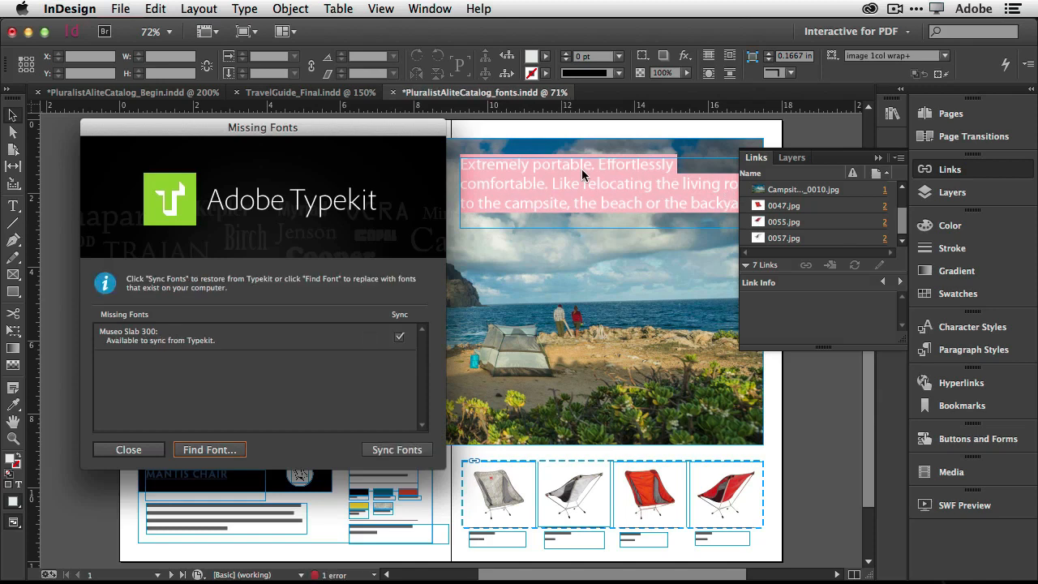
mouse_move(227, 145)
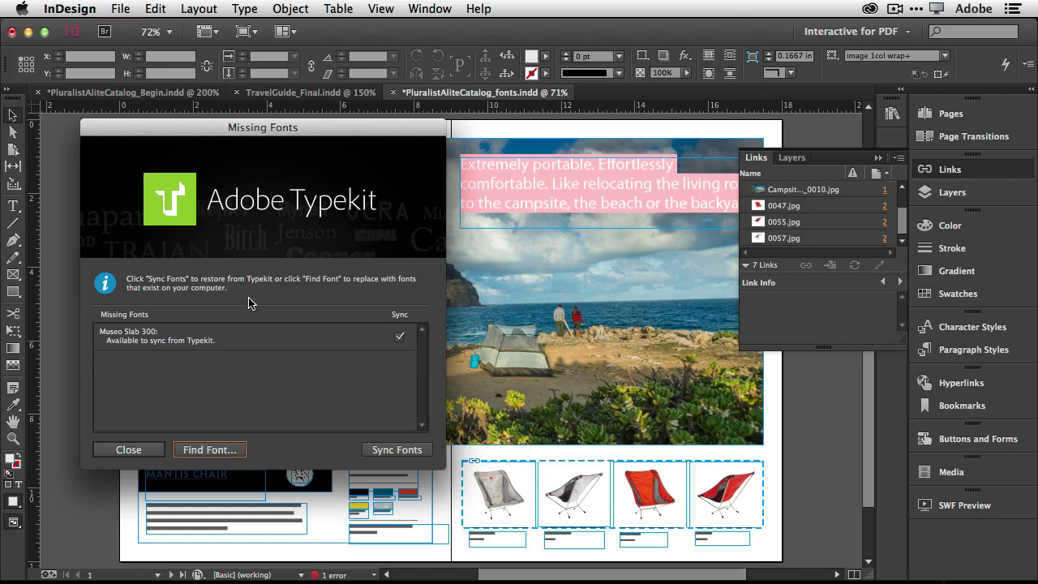
mouse_move(117, 347)
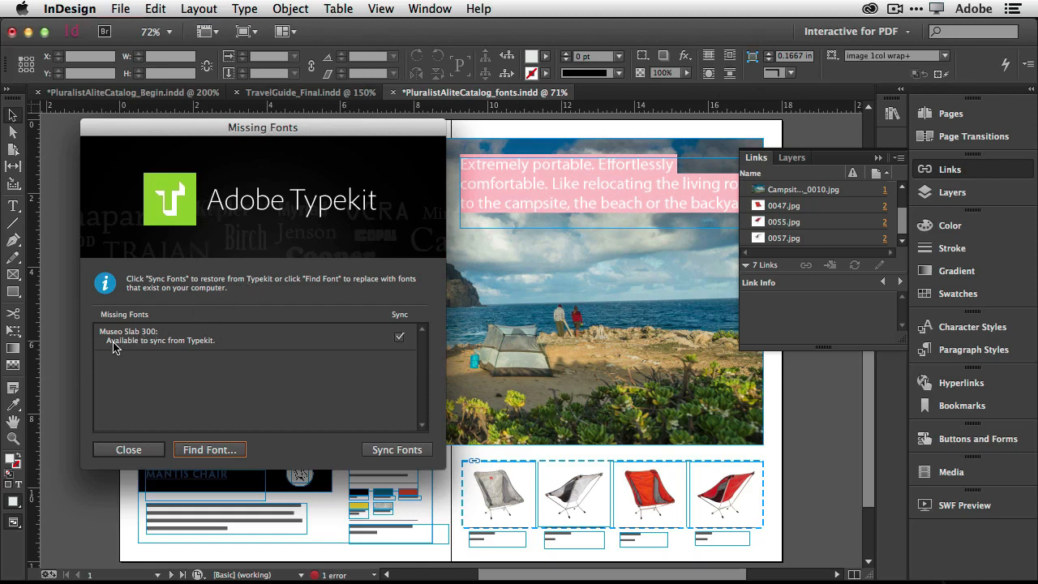
mouse_move(149, 340)
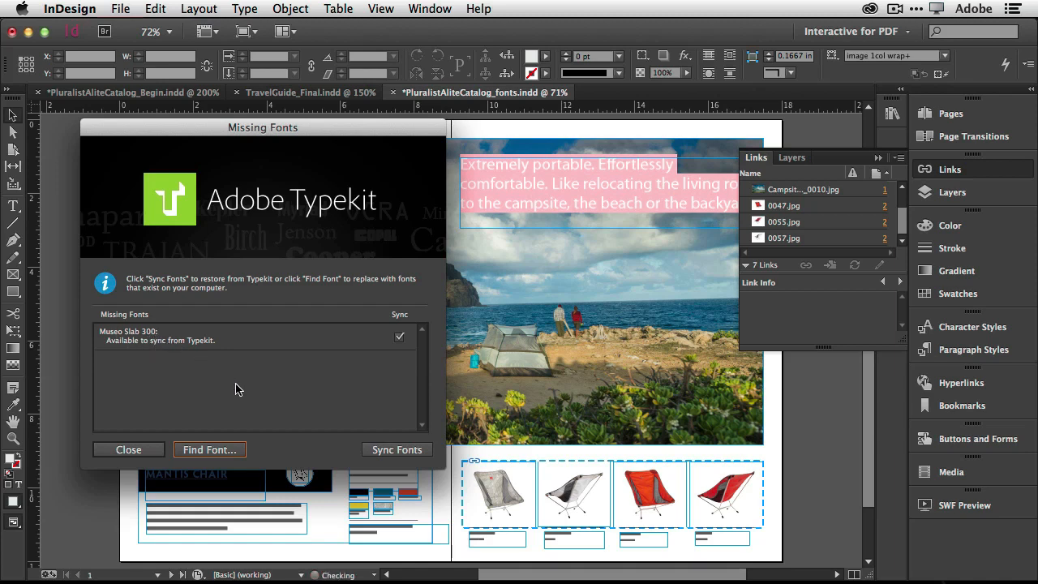
mouse_move(396, 449)
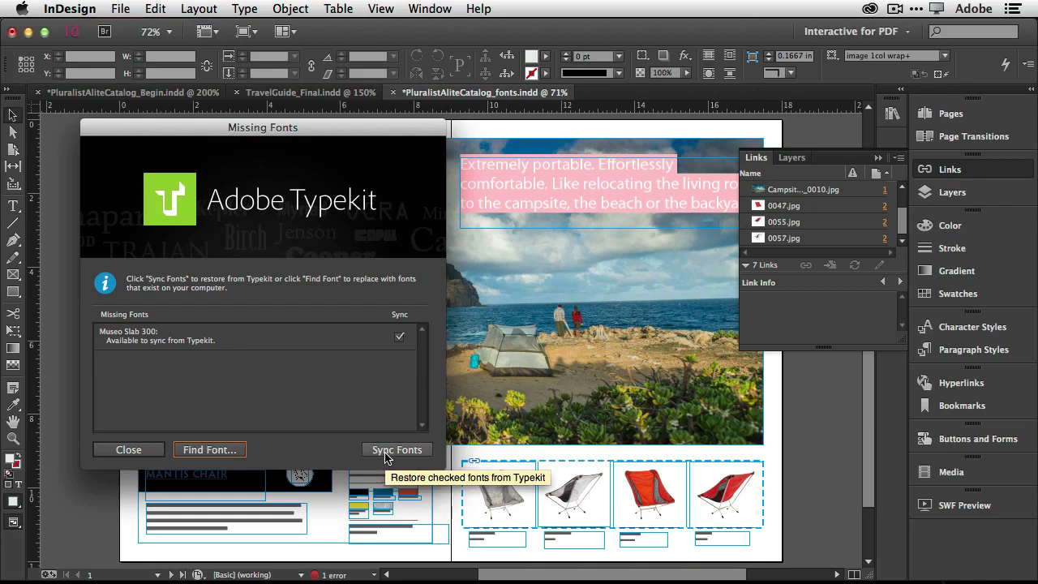
click(396, 449)
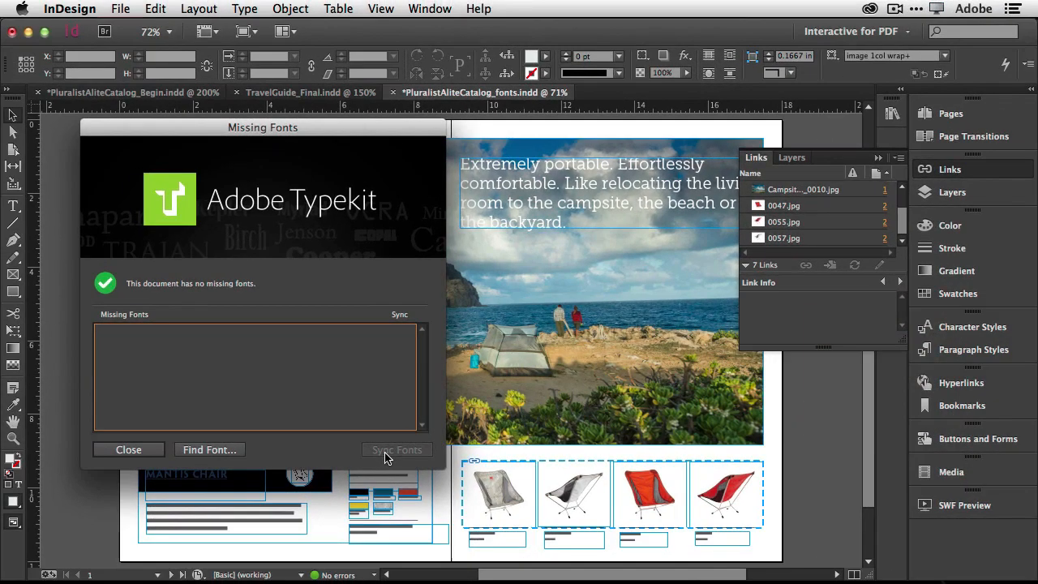
mouse_move(306, 417)
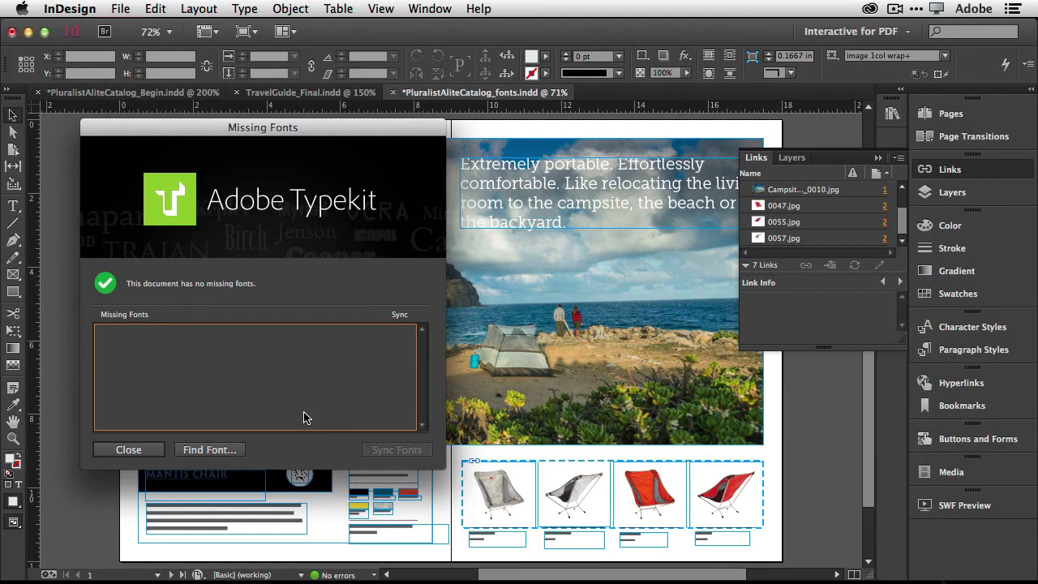
mouse_move(298, 420)
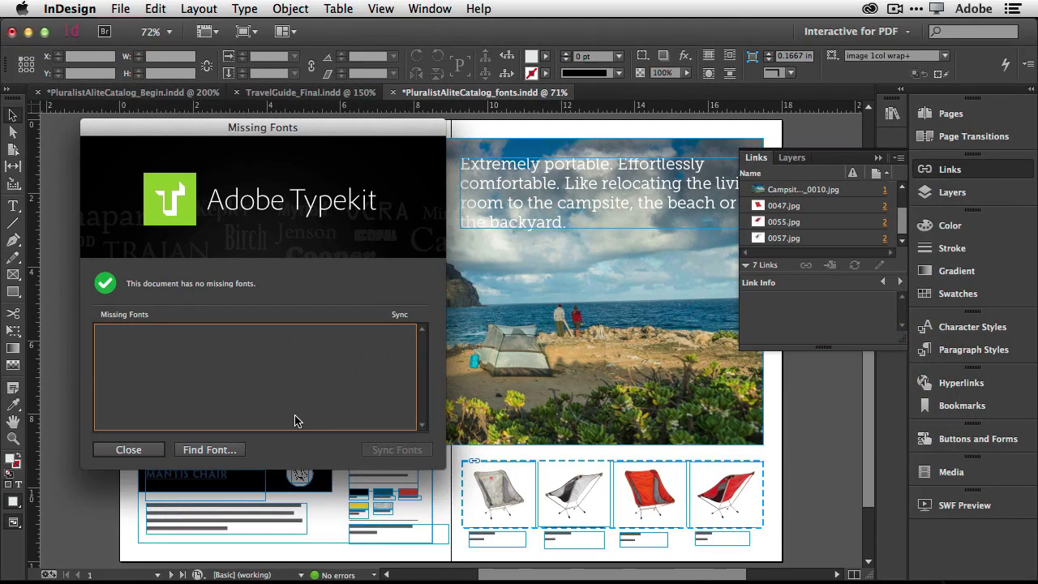
mouse_move(260, 425)
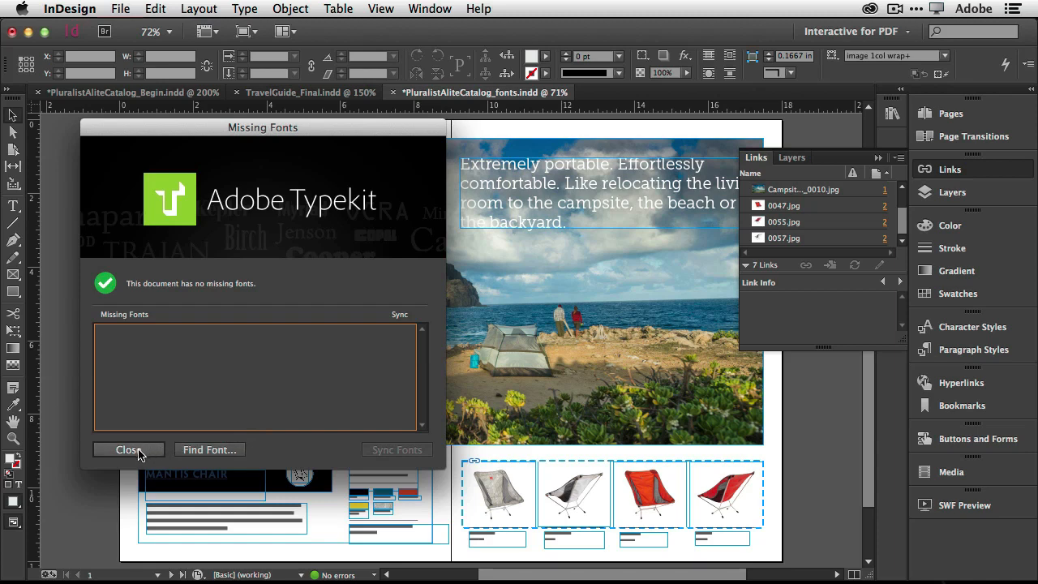
click(128, 449)
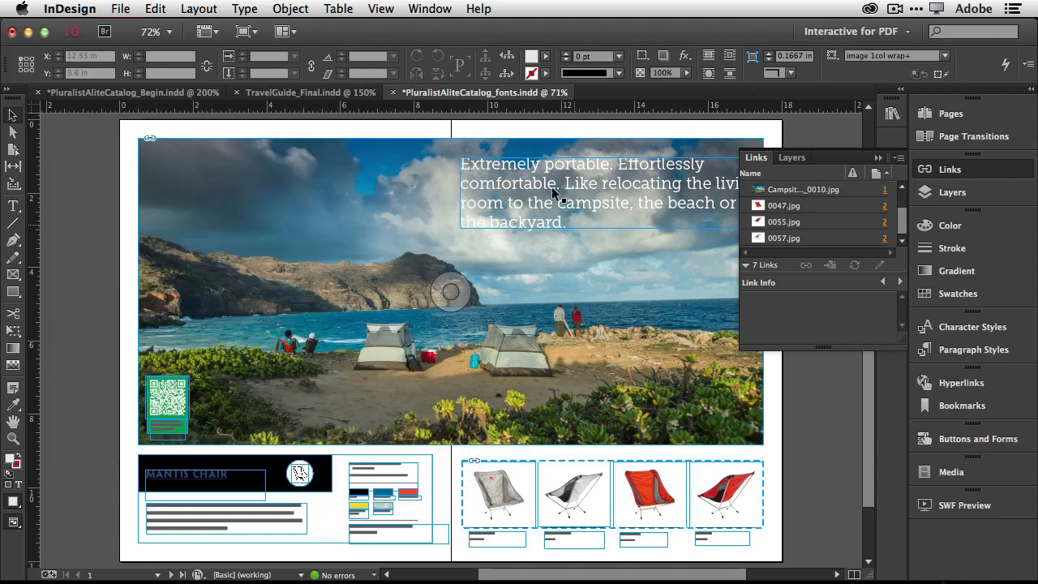
click(541, 169)
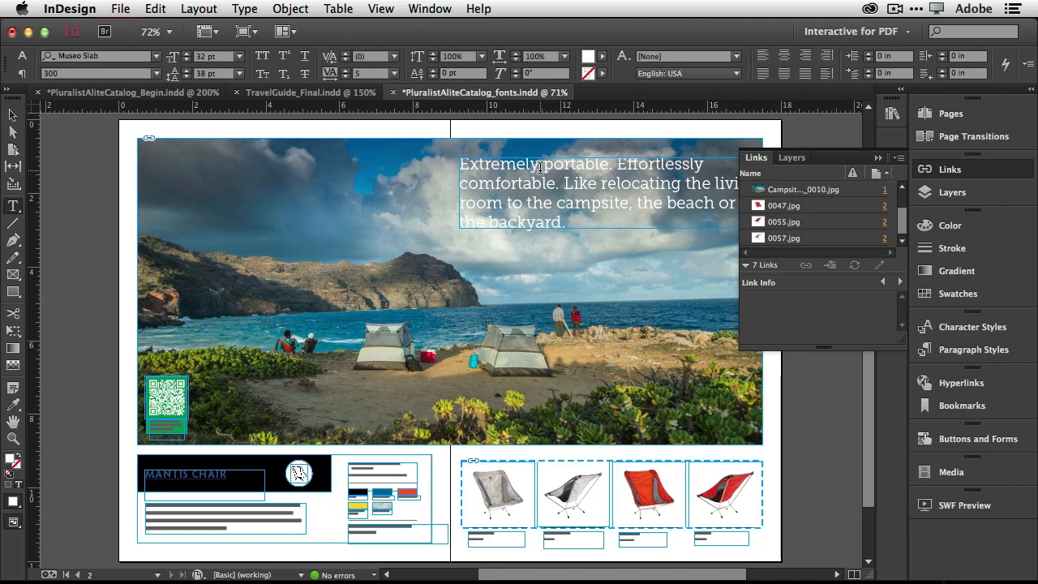
double_click(499, 164)
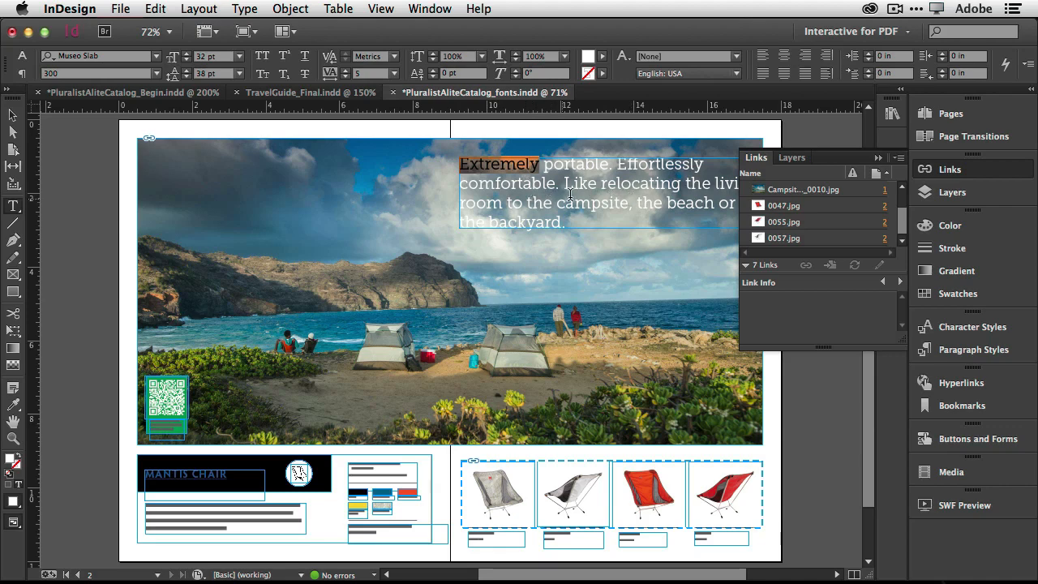
Select 'Extremely' and head to Typekit from the font family list to add more fonts.
click(156, 56)
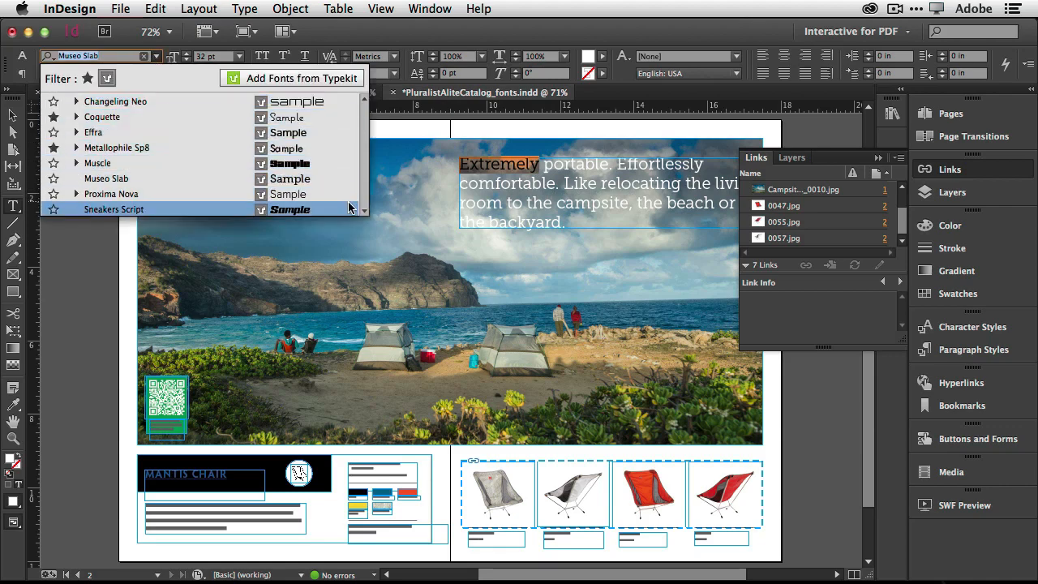
click(115, 101)
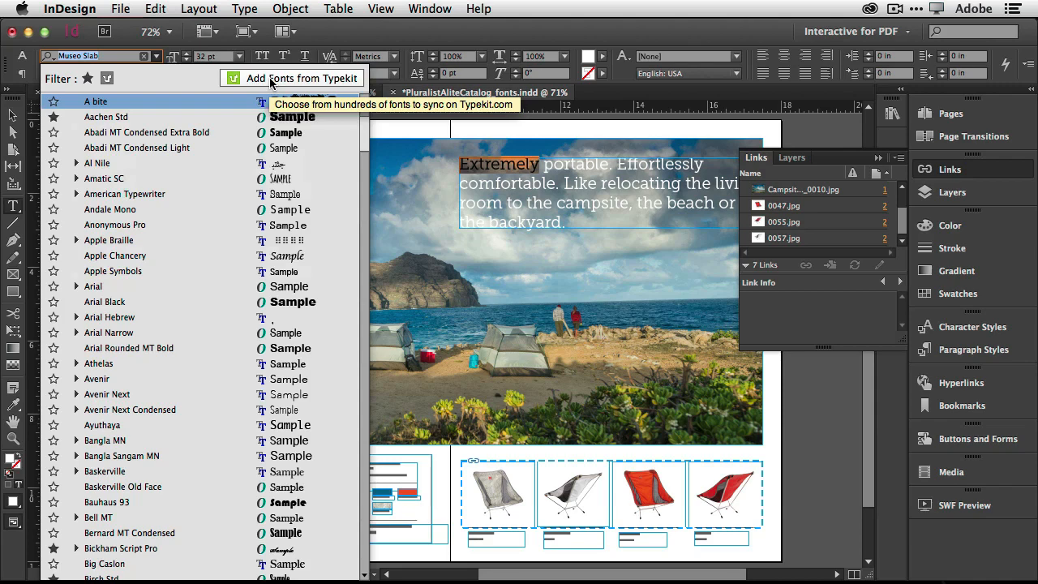
click(292, 78)
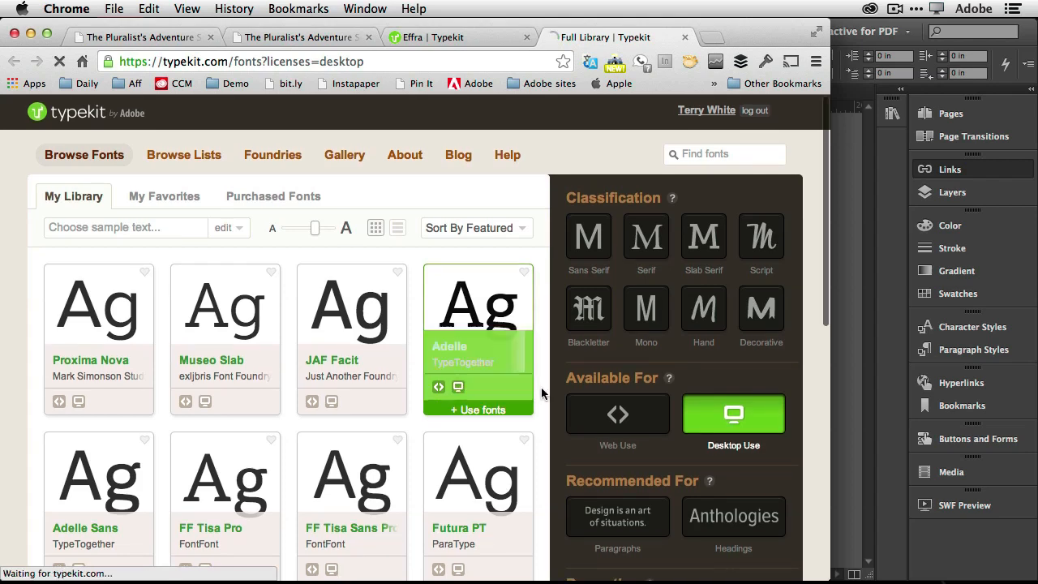
Sync Adelle Regular, Italic, Bold and Bold Italic to the desktop via Creative Cloud.
click(478, 316)
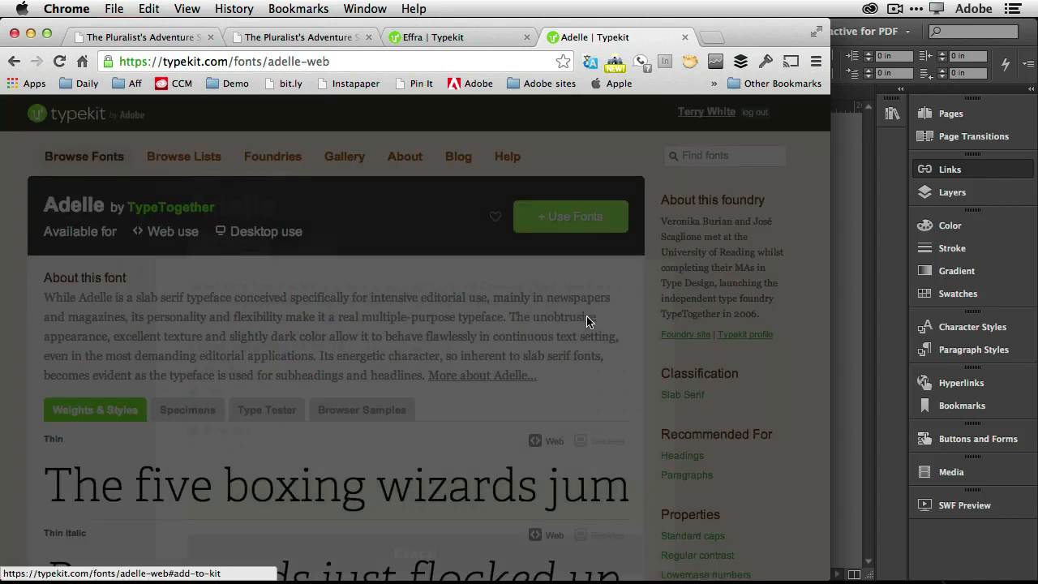
click(571, 216)
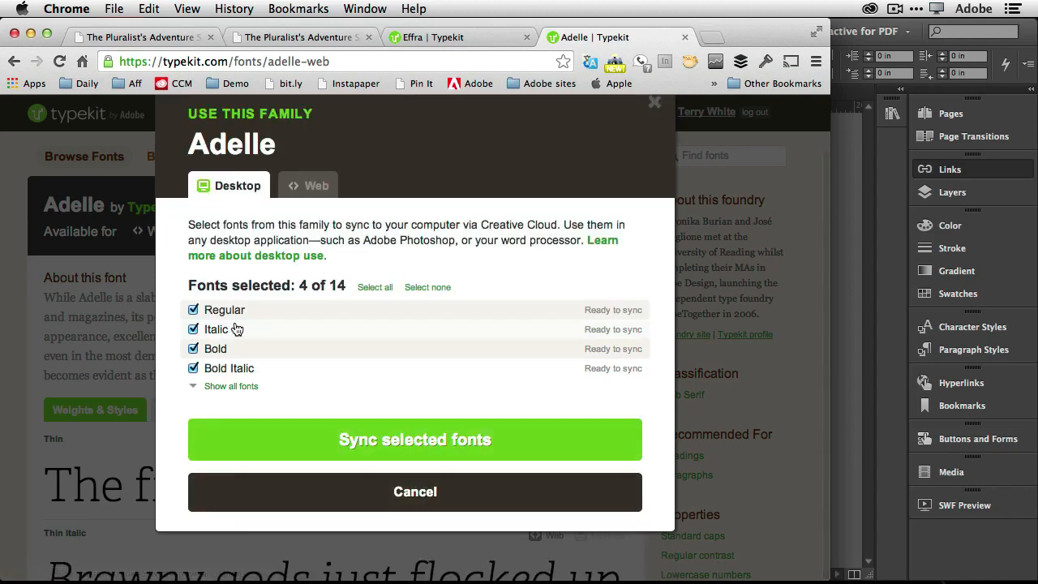
click(416, 437)
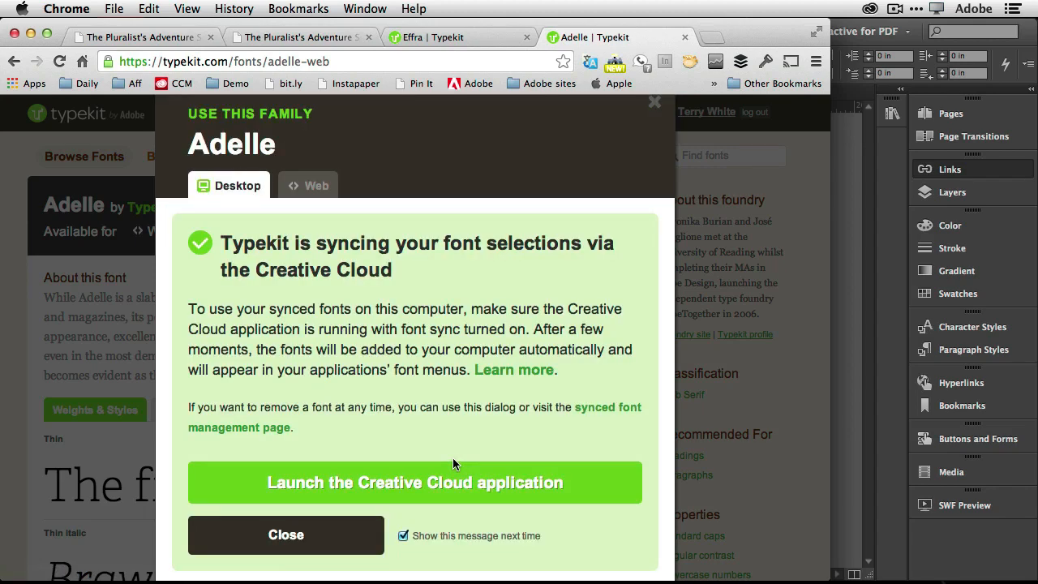
mouse_move(778, 175)
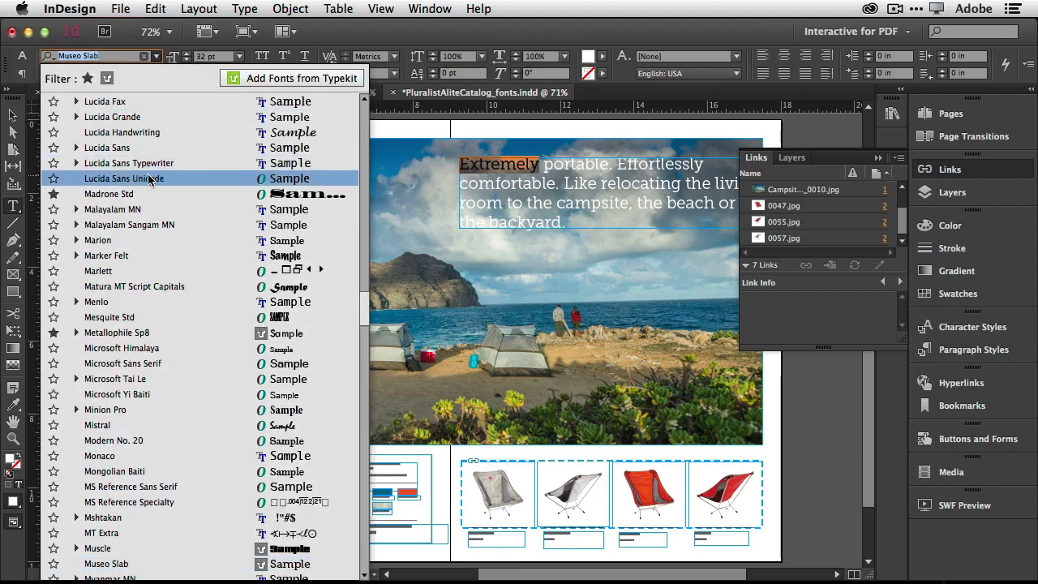
Set the word Extremely in Adelle Bold.
click(107, 77)
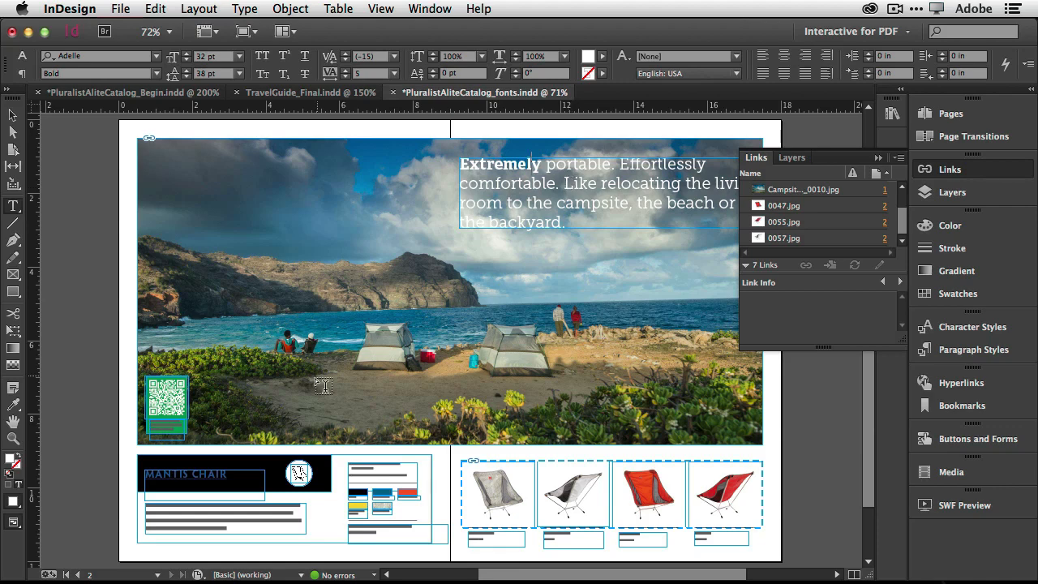
mouse_move(32, 567)
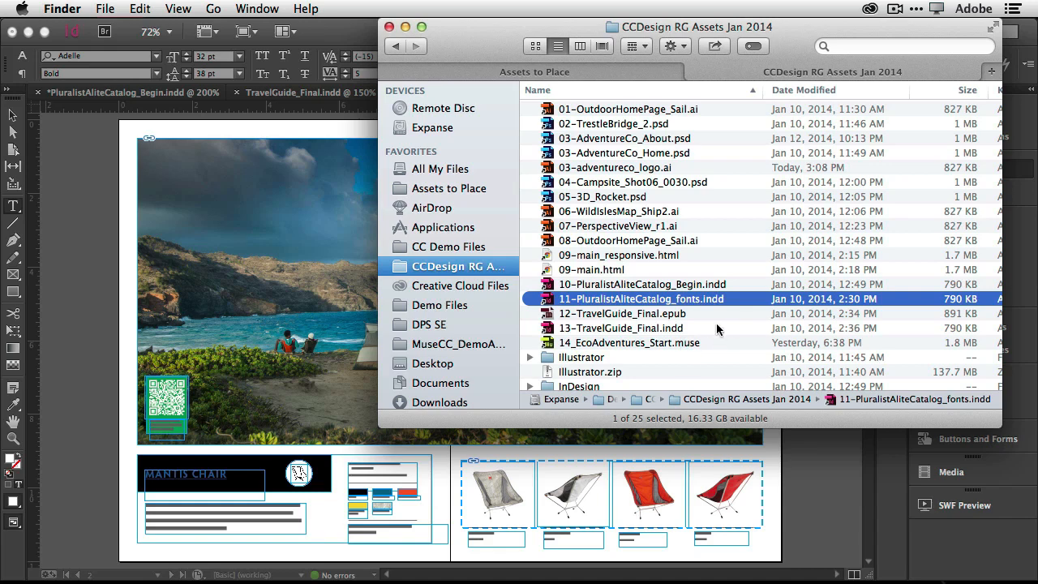
mouse_move(690, 328)
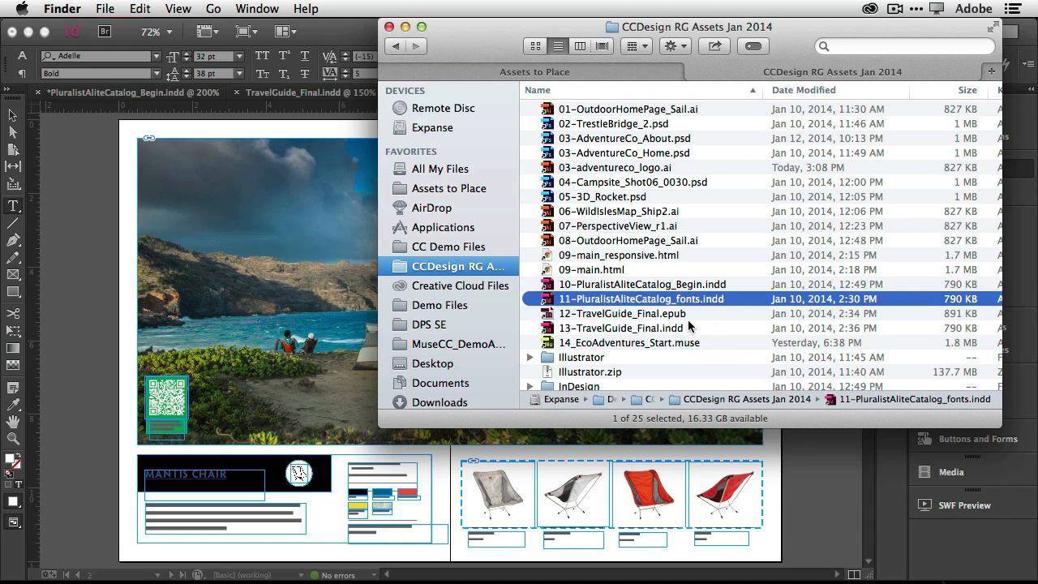
Launch 12-TravelGuide_Final.epub from Finder so it appears in iBooks.
click(621, 313)
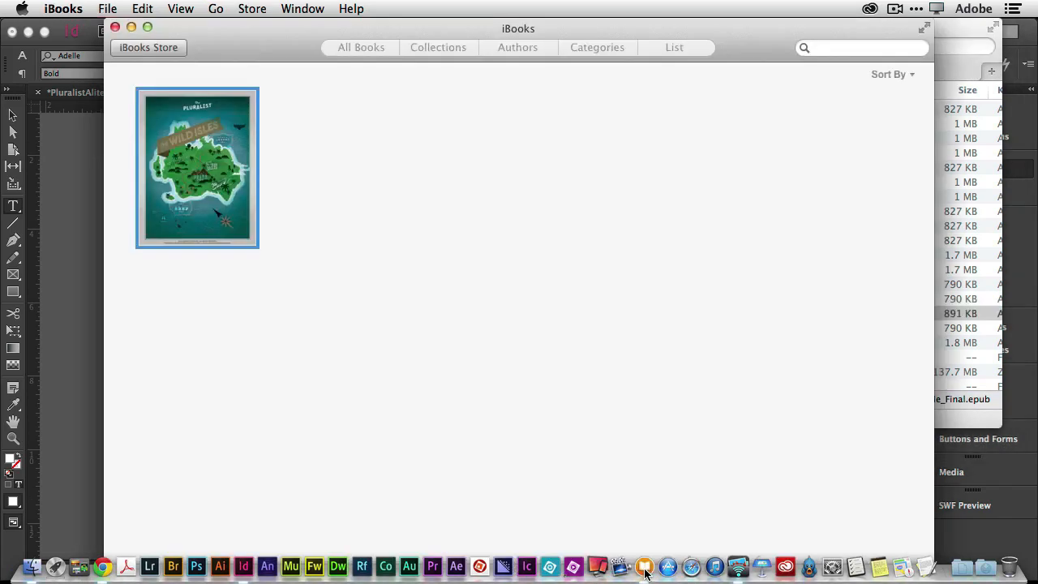
double_click(197, 167)
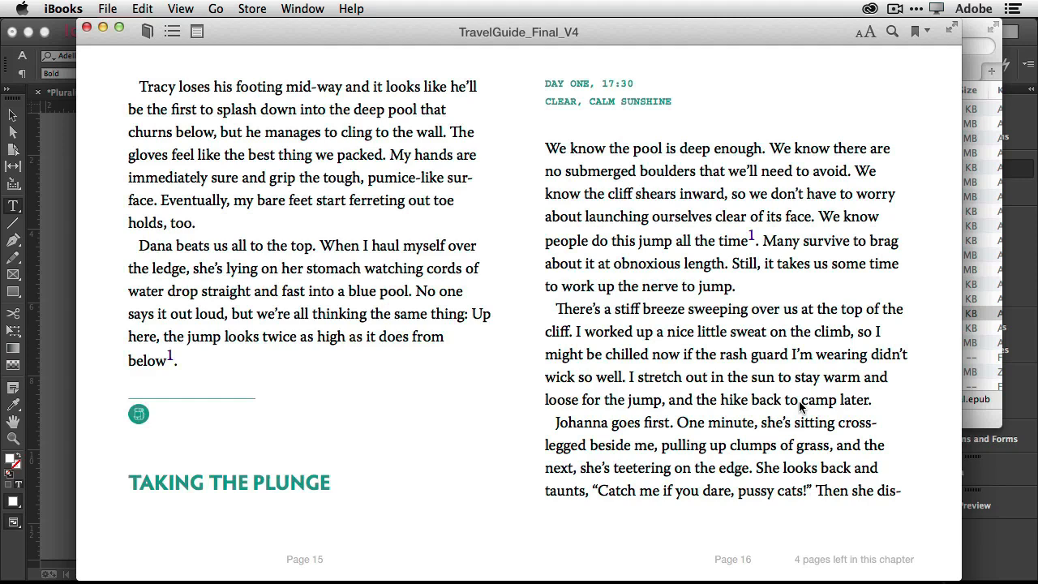
mouse_move(800, 406)
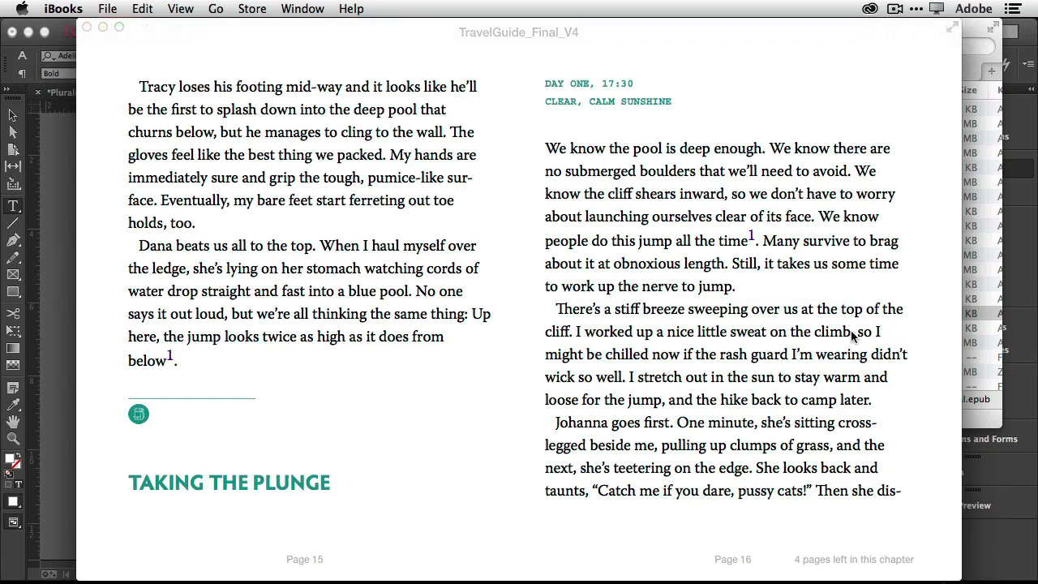
mouse_move(754, 250)
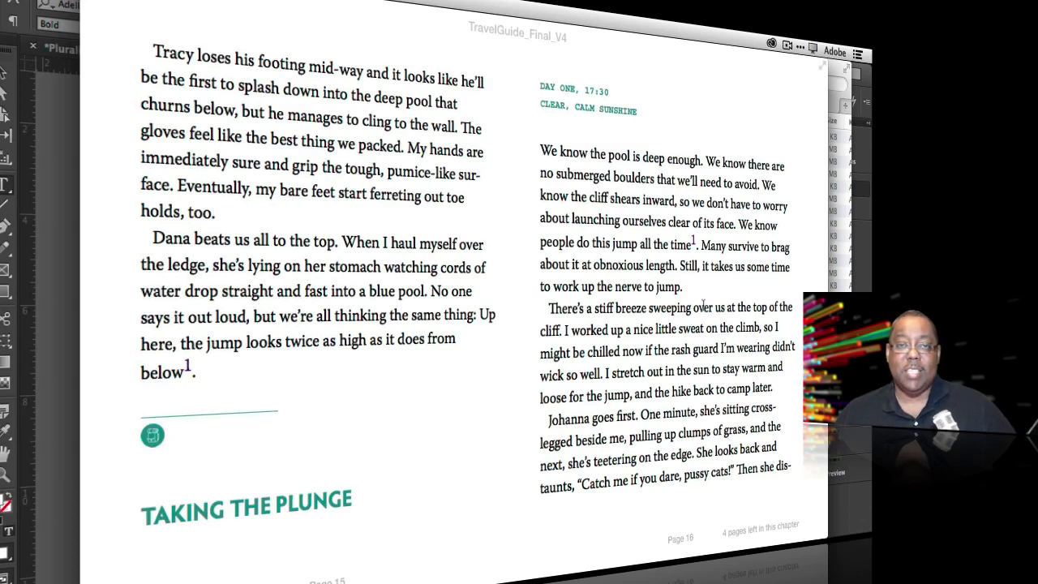
mouse_move(703, 347)
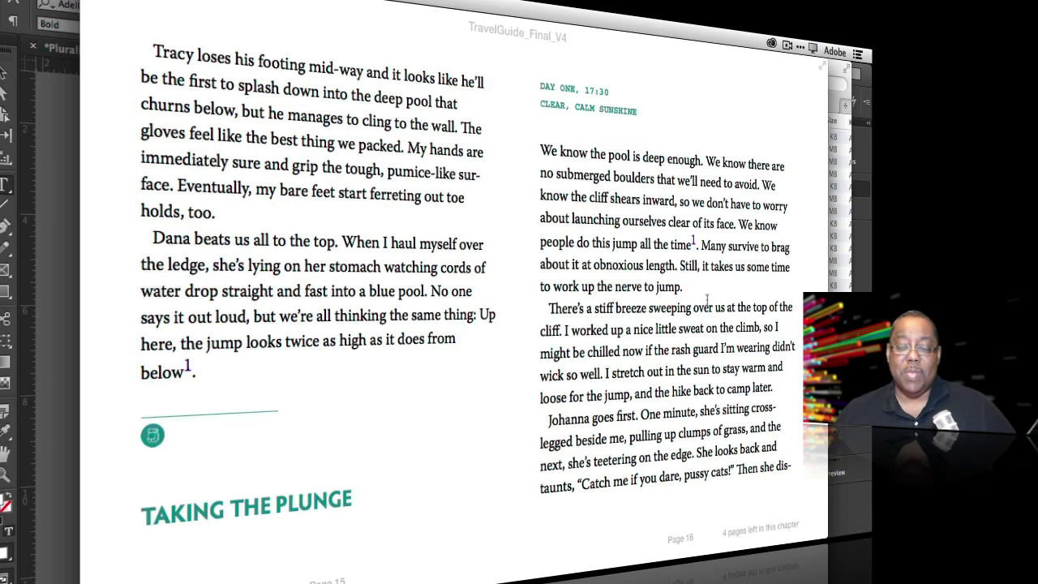
mouse_move(795, 386)
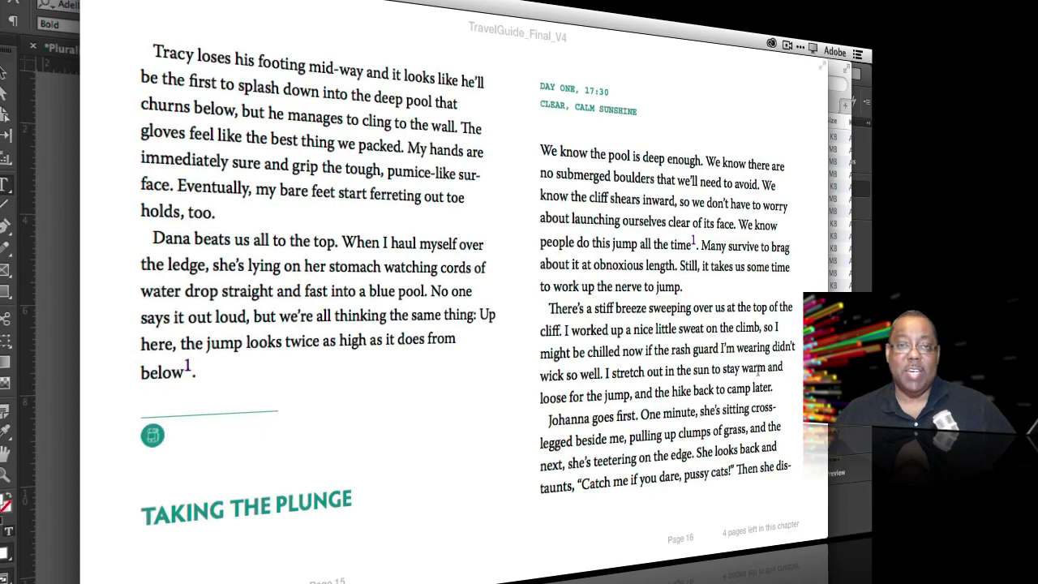
mouse_move(742, 370)
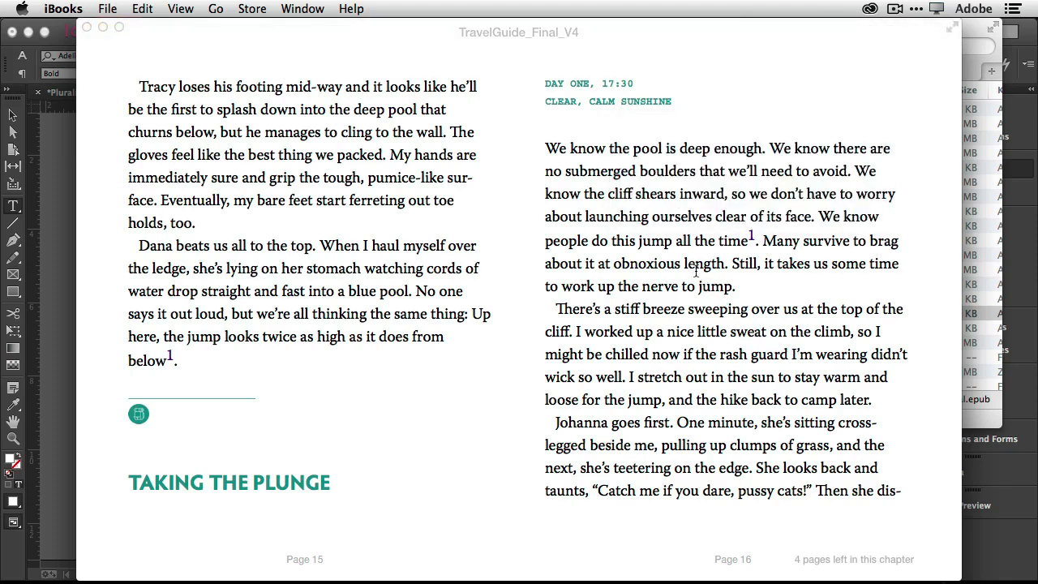
mouse_move(666, 276)
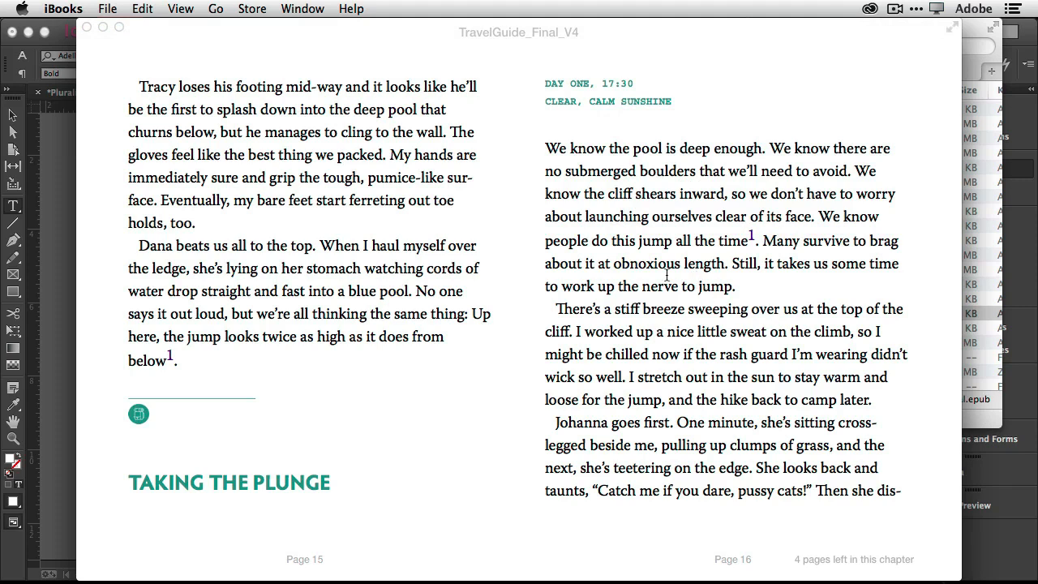
mouse_move(91, 283)
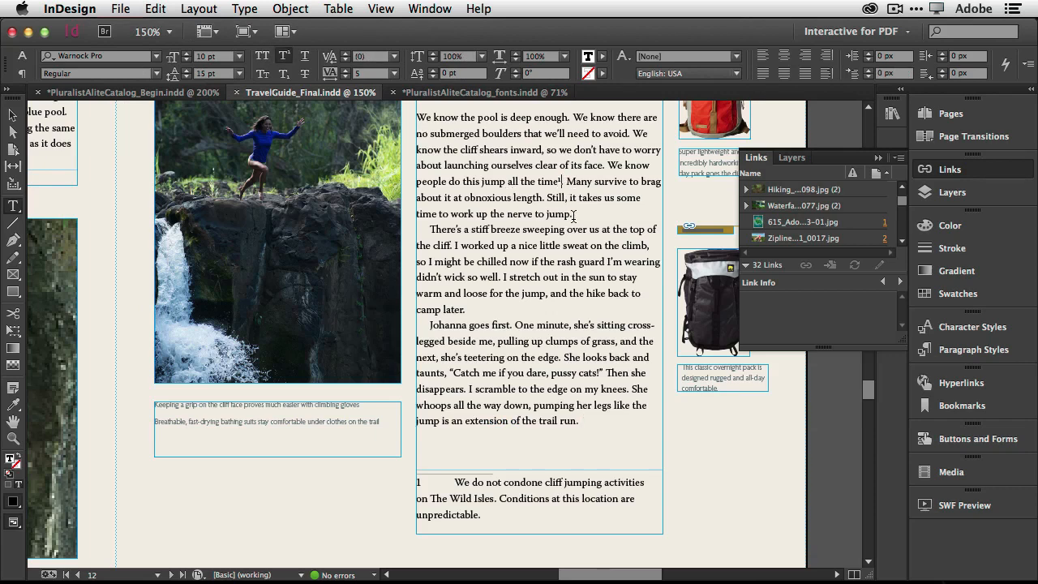
Insert a footnote reading "This is cool!" after "nerve to jump." in the story.
right_click(574, 218)
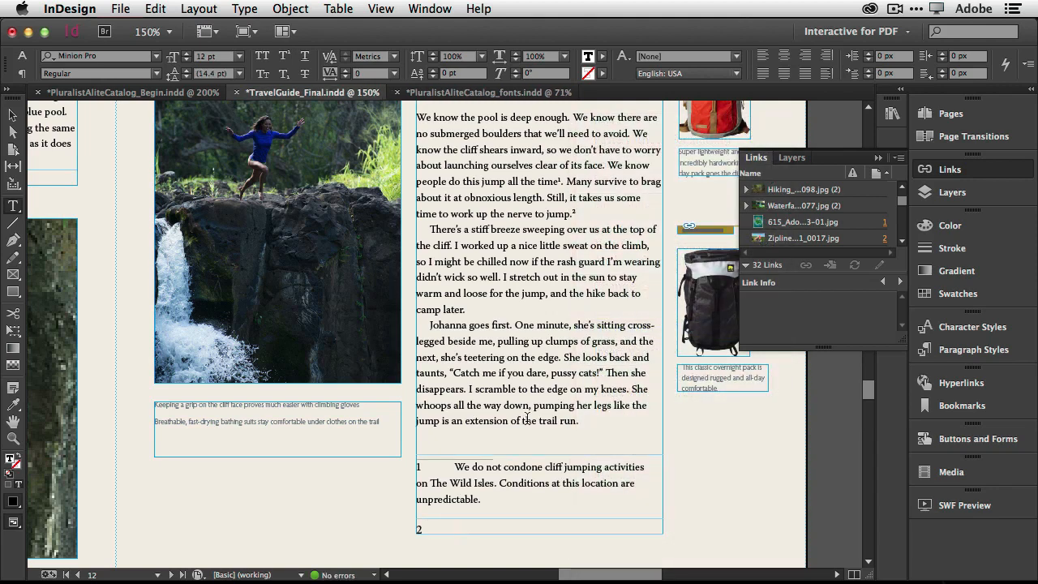
text(This is cool!)
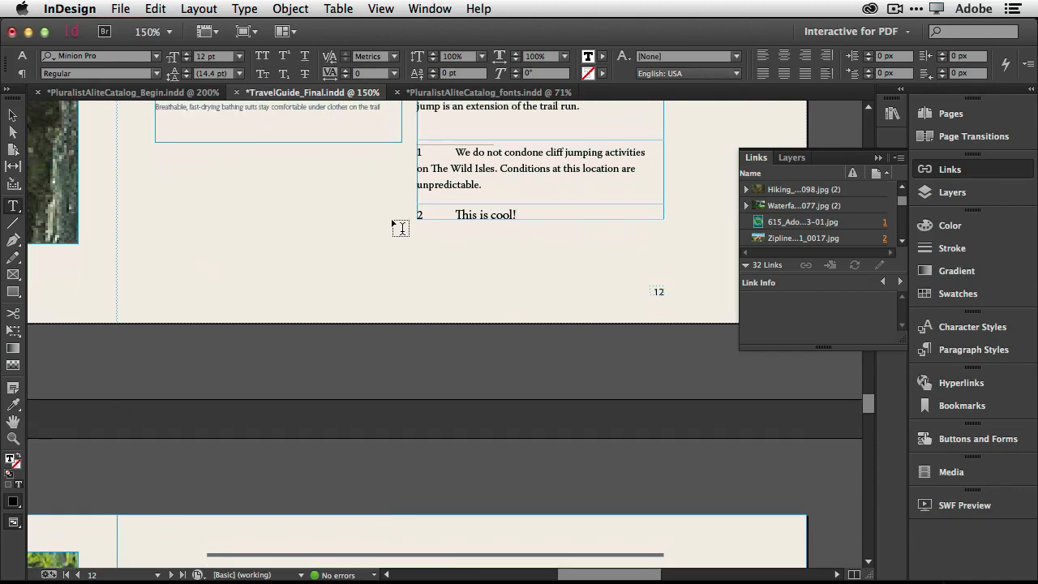
scroll(up, 3)
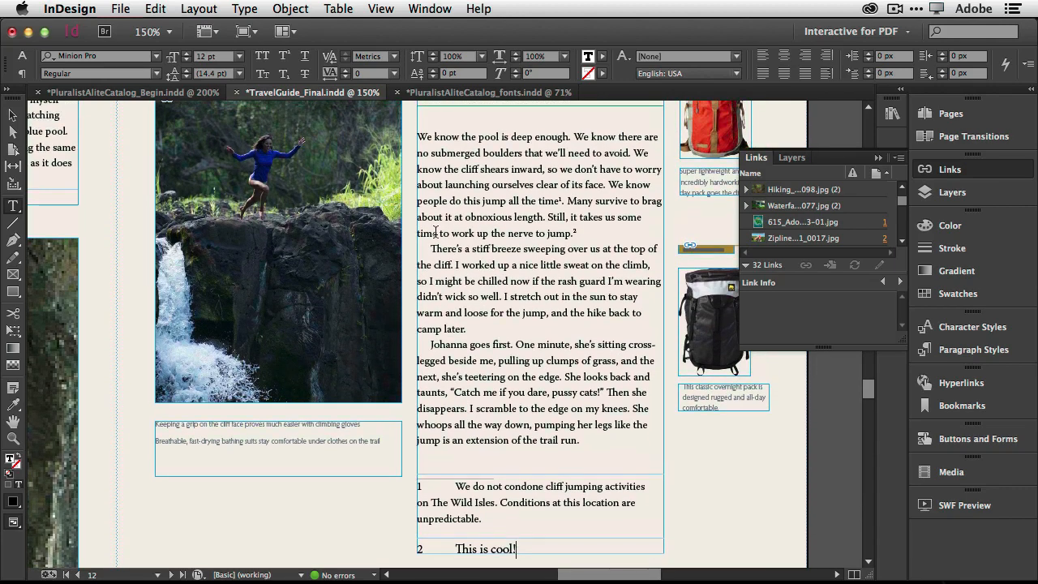
click(120, 10)
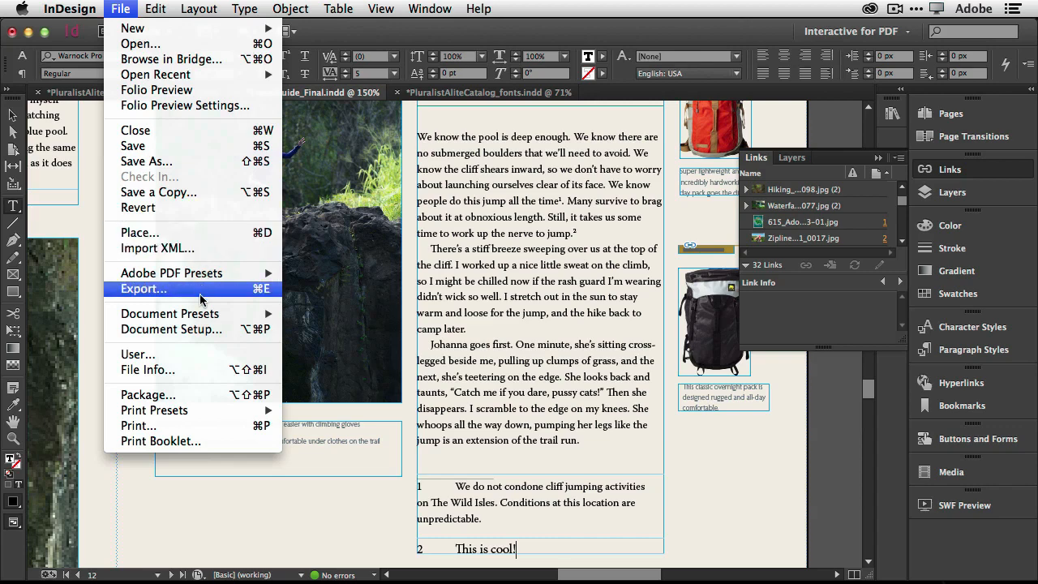
Export as TravelGuide_Final.epub to the Desktop in EPUB 3.0 with footnotes inside a pop-up.
click(143, 288)
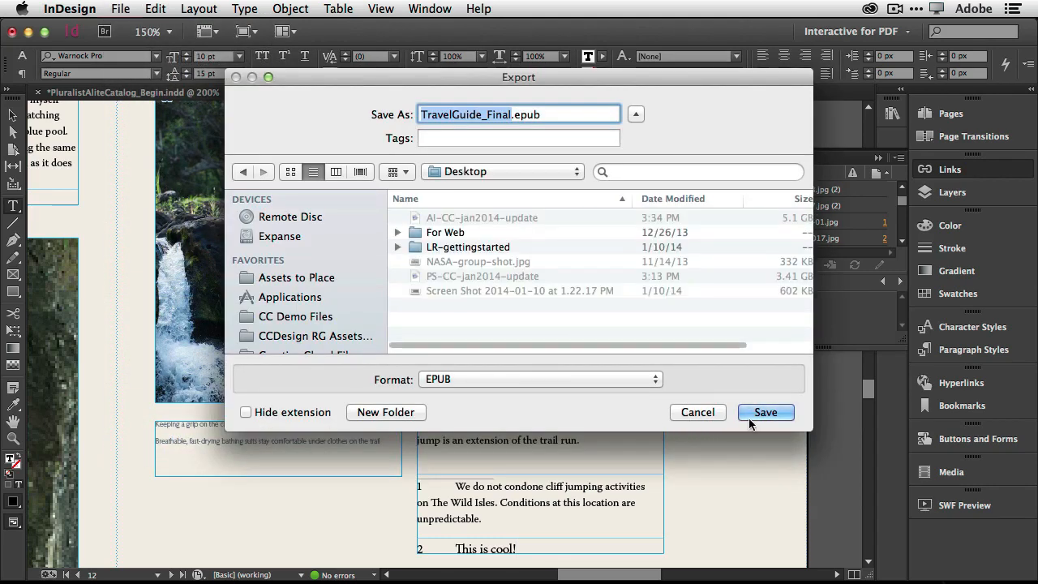
click(765, 412)
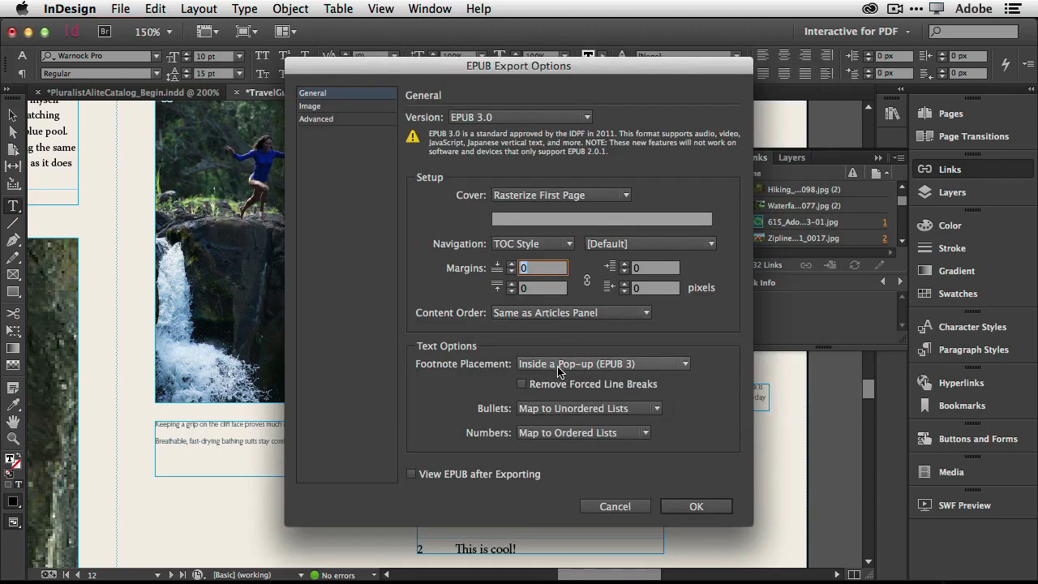
click(603, 363)
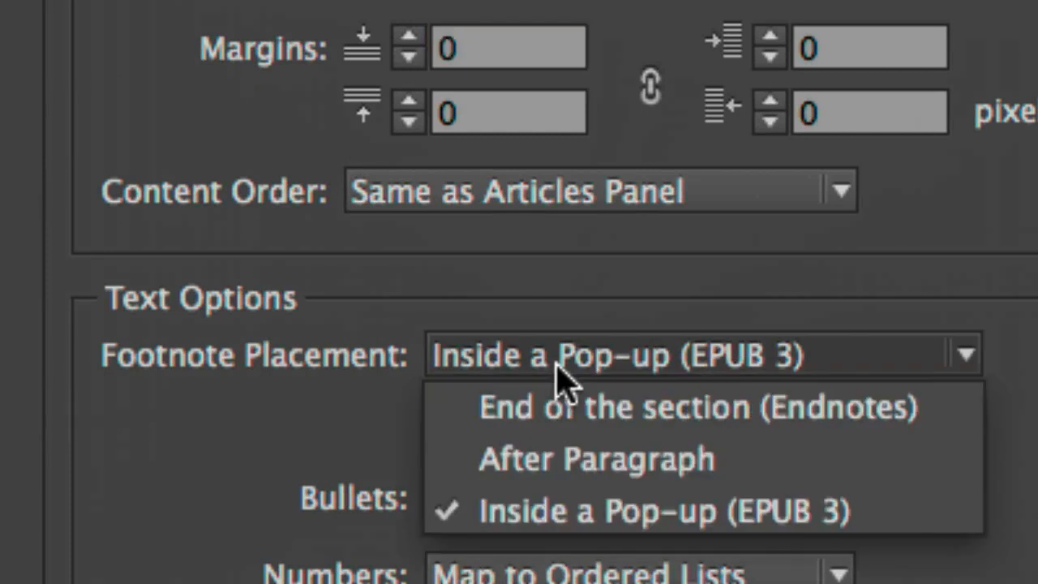
mouse_move(305, 473)
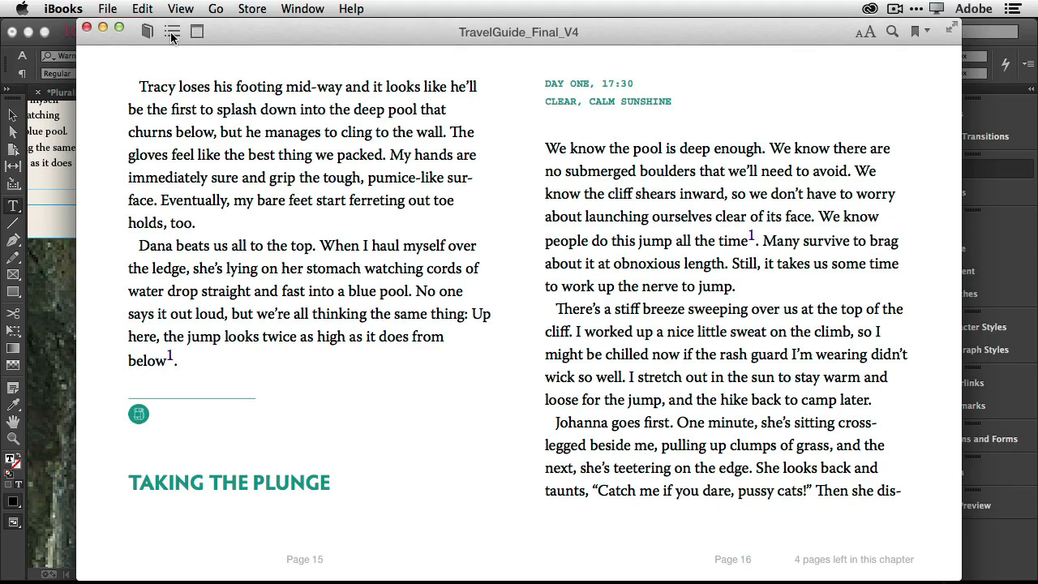
Jump via the table of contents to the supplement for Hebrew readers.
click(172, 33)
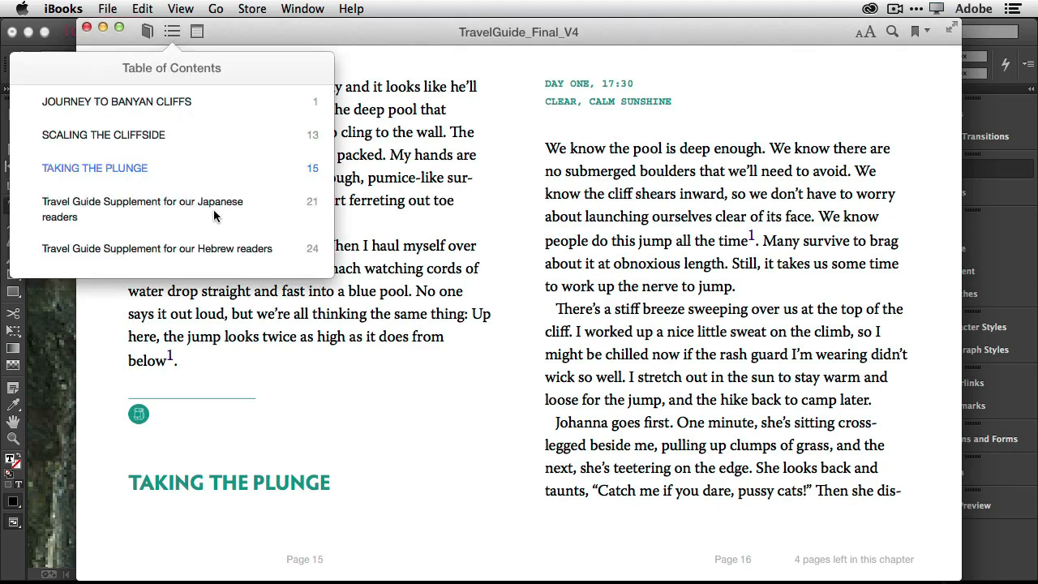
mouse_move(233, 252)
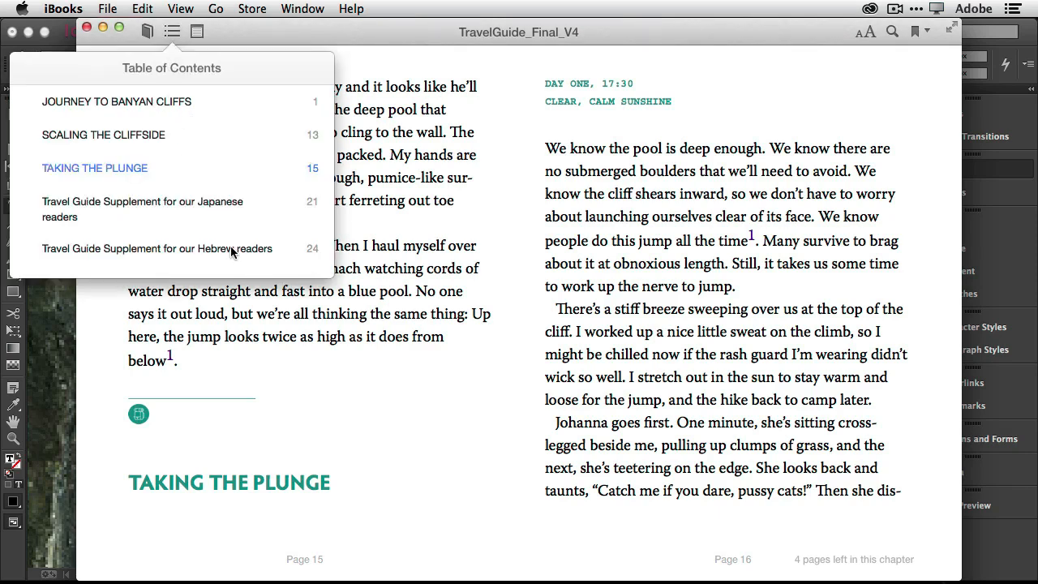
click(157, 248)
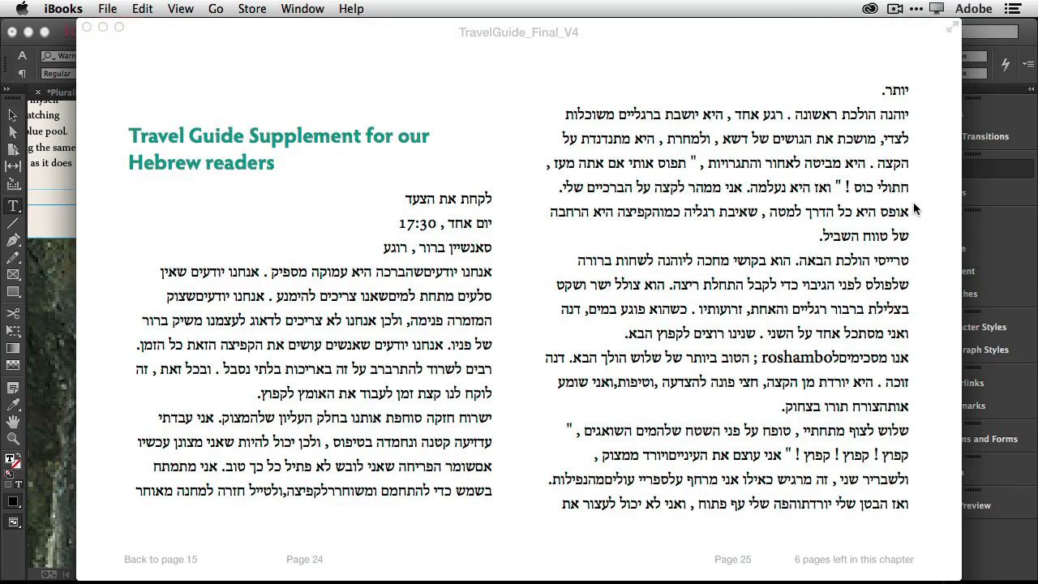
mouse_move(958, 248)
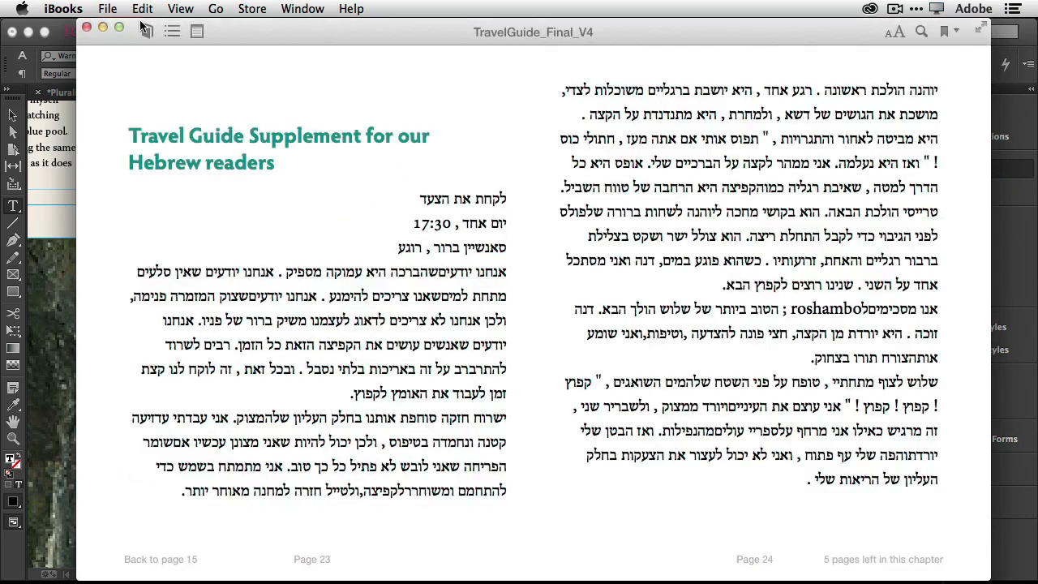
click(107, 10)
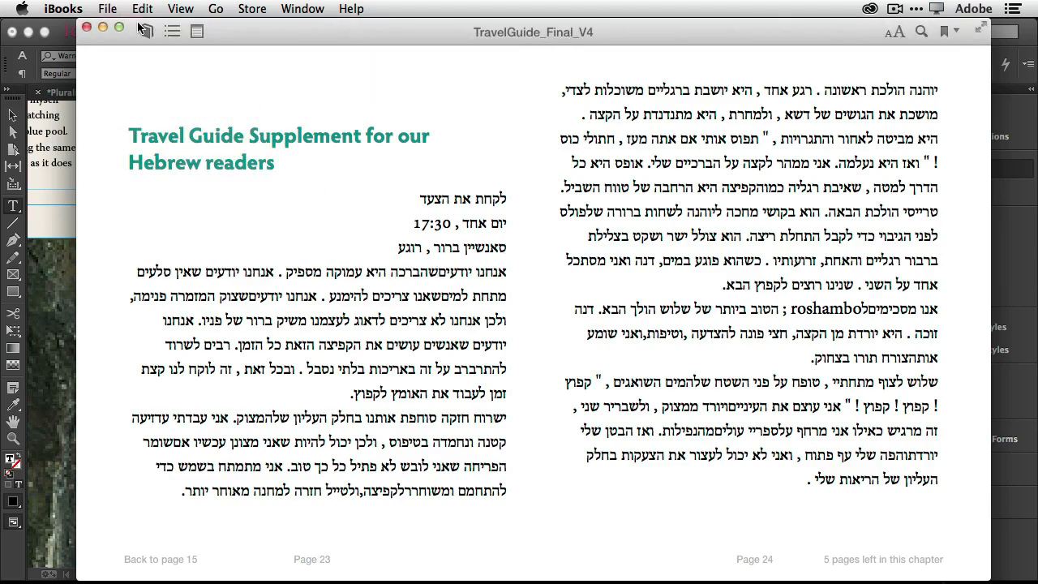
Jump to the Taking the Plunge chapter, then to the supplement for Japanese readers.
click(172, 32)
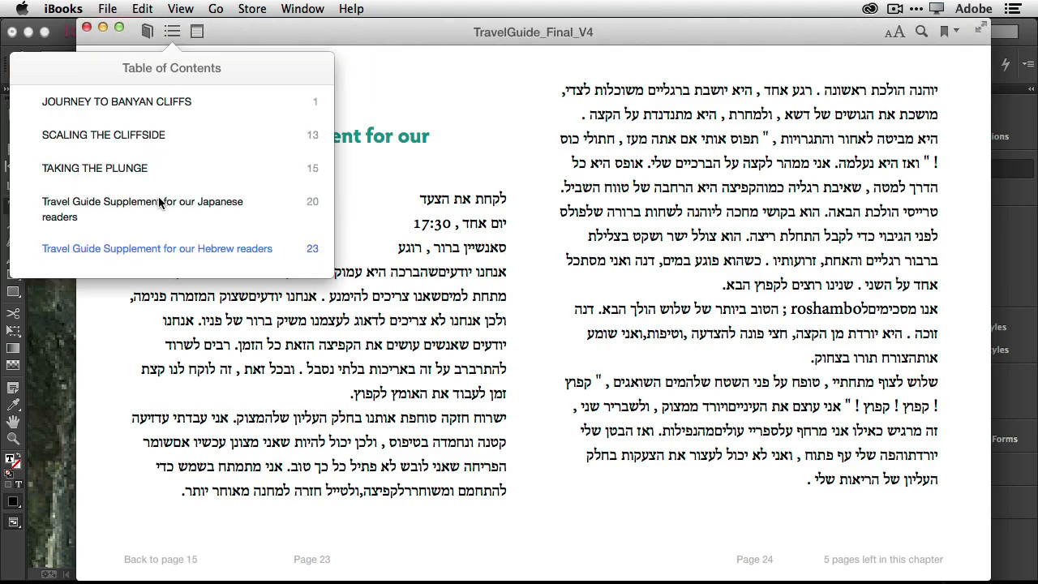
click(143, 201)
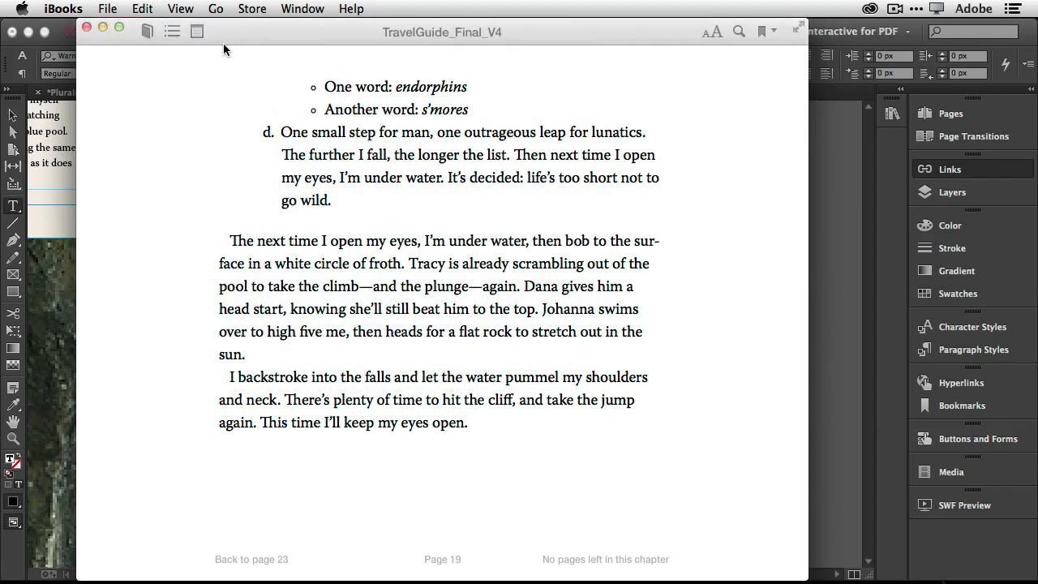
click(172, 31)
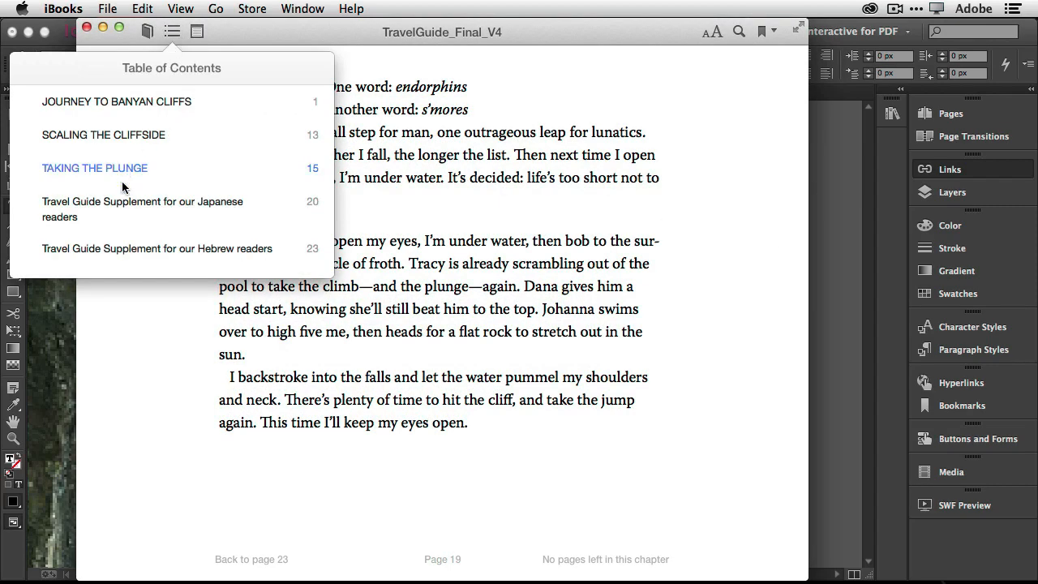
click(143, 207)
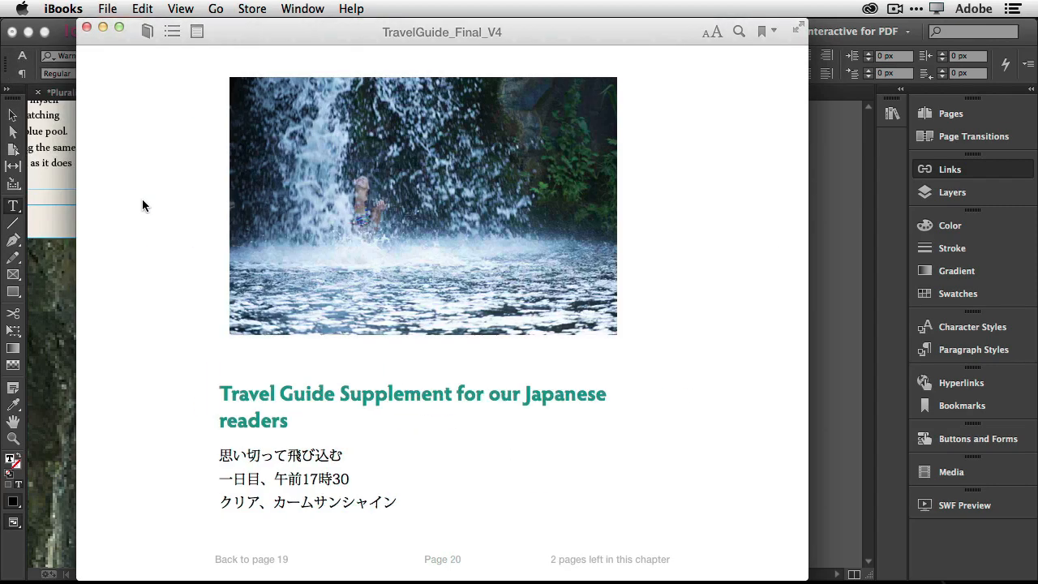